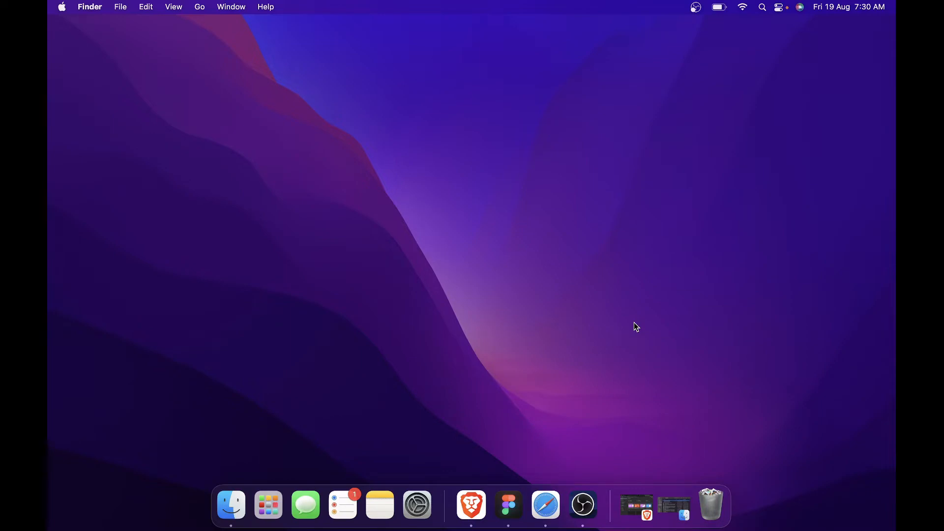
pyautogui.moveTo(522, 214)
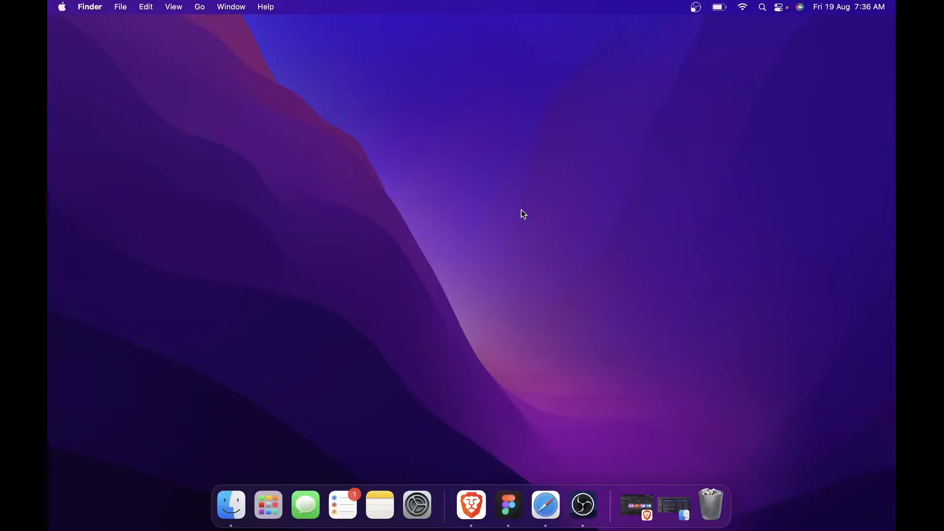
# Launch Figma from the Dock to bring up the Practice design file
pyautogui.click(507, 505)
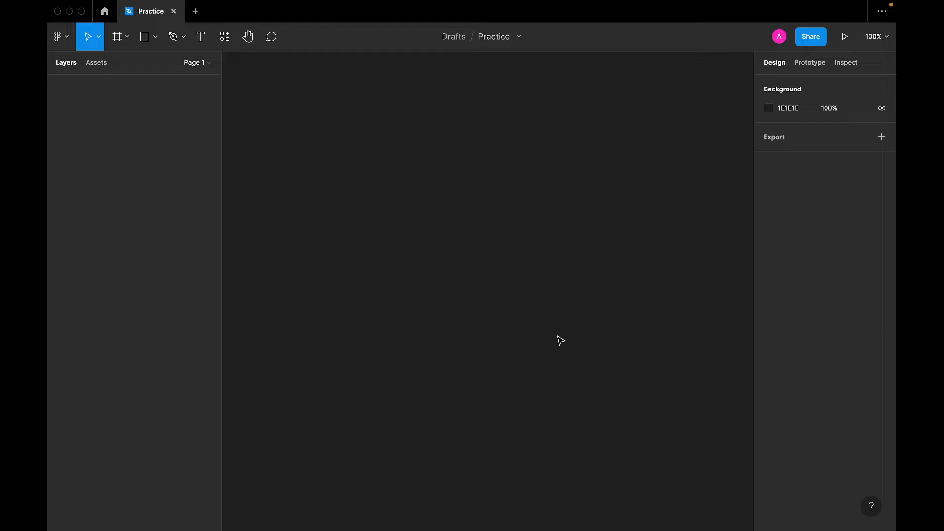
# Create an iPhone 11 Pro Max frame from the Phone presets on the canvas
pyautogui.click(116, 36)
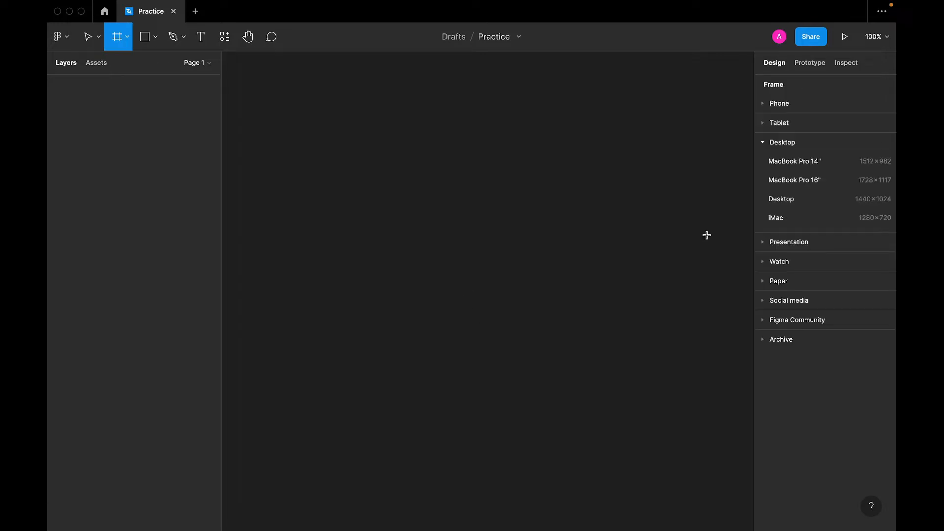
pyautogui.moveTo(800, 131)
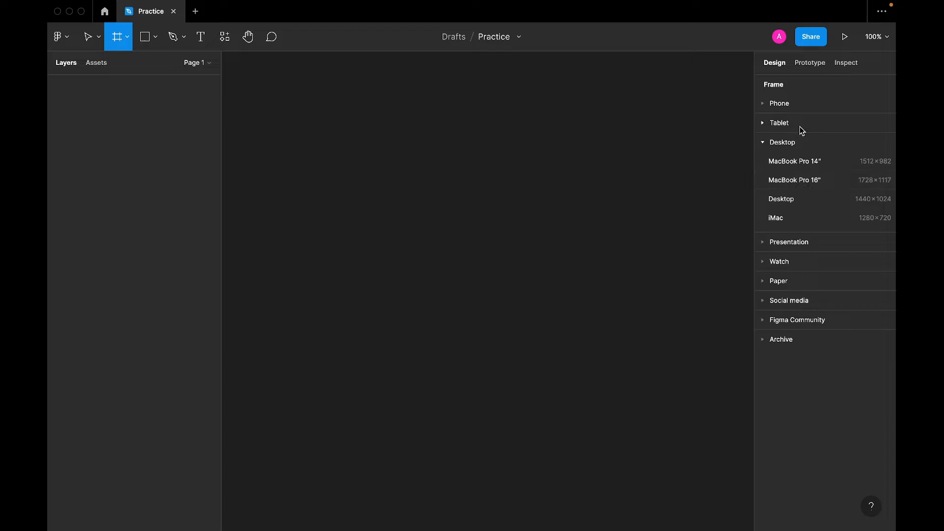
pyautogui.click(779, 103)
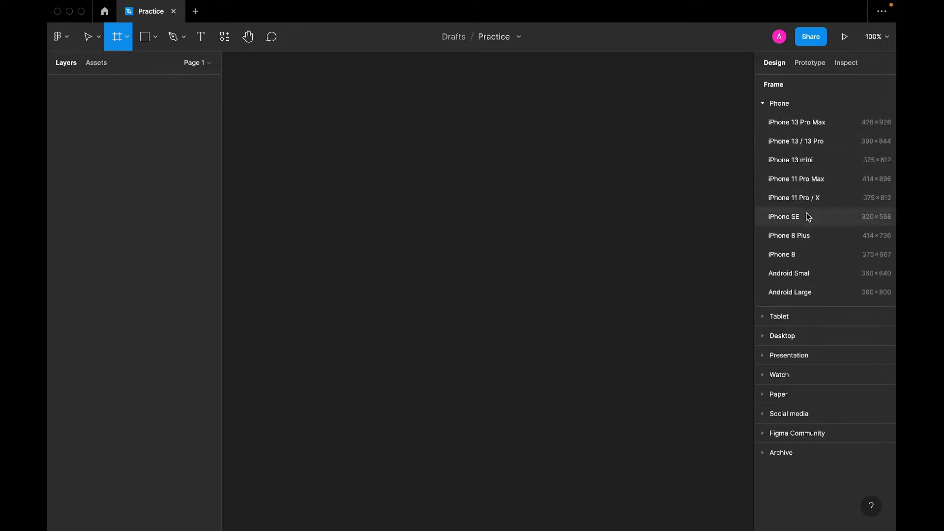
pyautogui.click(795, 179)
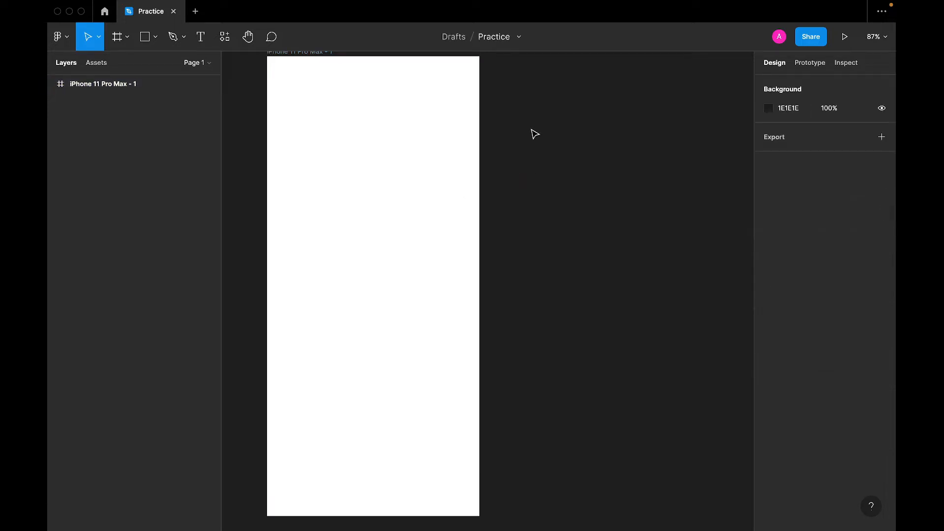
# Draw a rectangle beside the frame, fill it red C90000, then return to the desktop
pyautogui.moveTo(522, 127); pyautogui.dragTo(687, 182)
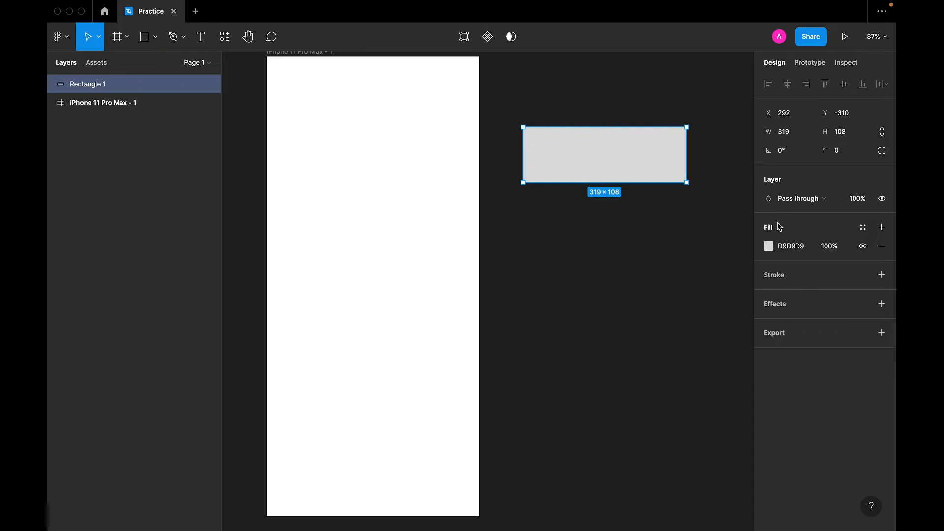
pyautogui.click(768, 246)
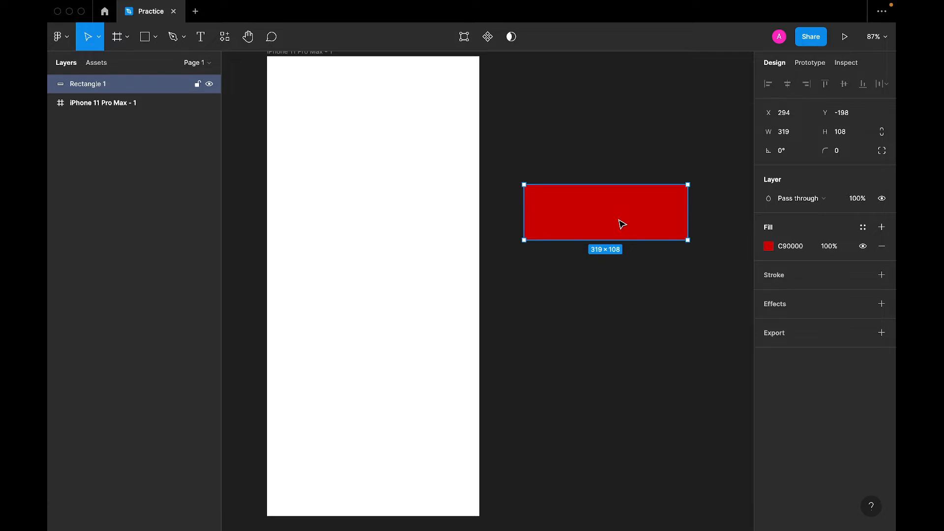
pyautogui.click(790, 246)
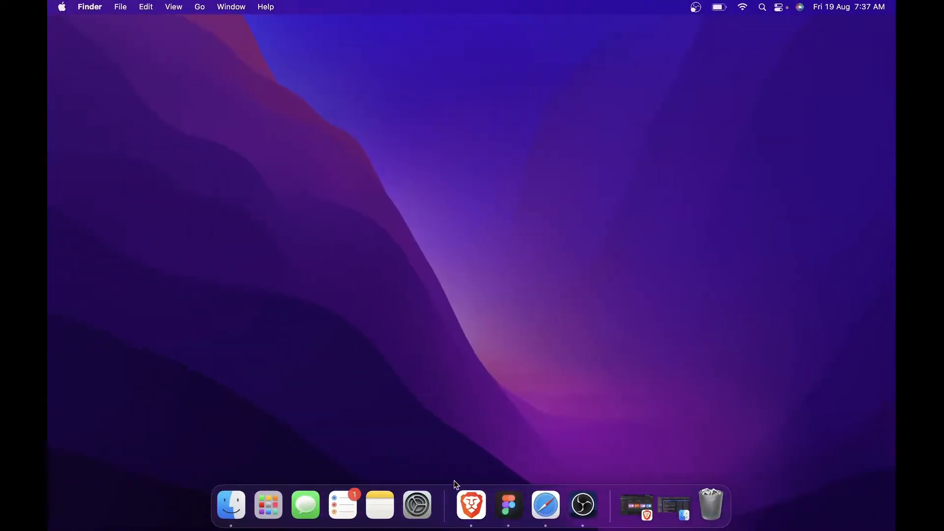
# Launch Safari, go to coolors.co and start the palette generator
pyautogui.click(544, 504)
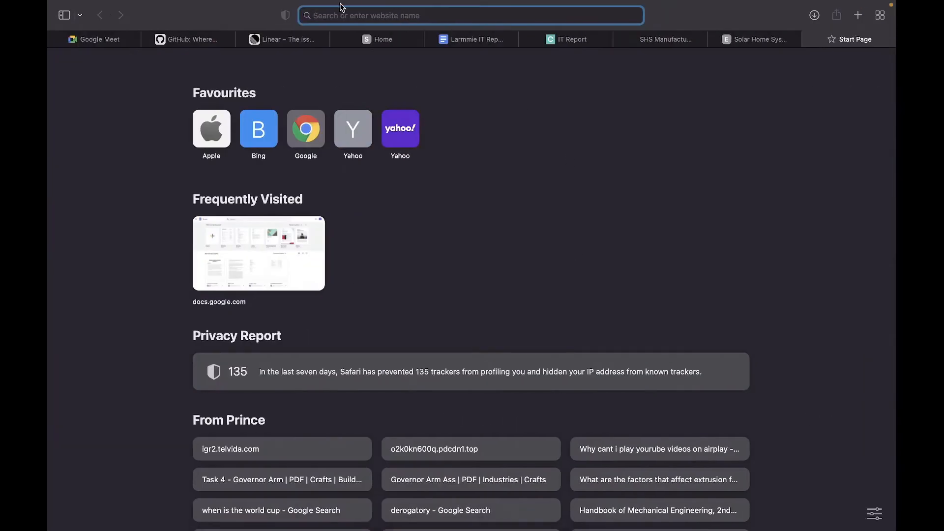
pyautogui.write('coolors.co')
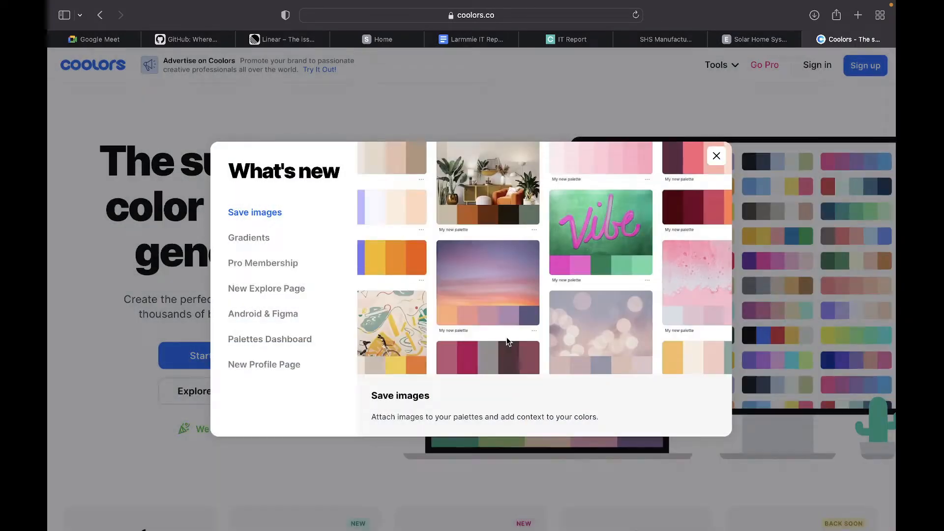
pyautogui.click(716, 156)
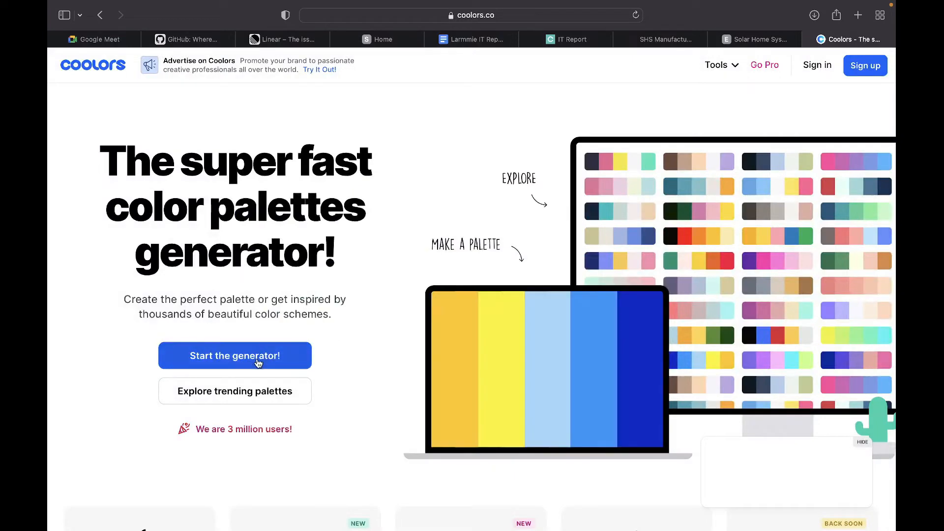
pyautogui.click(234, 355)
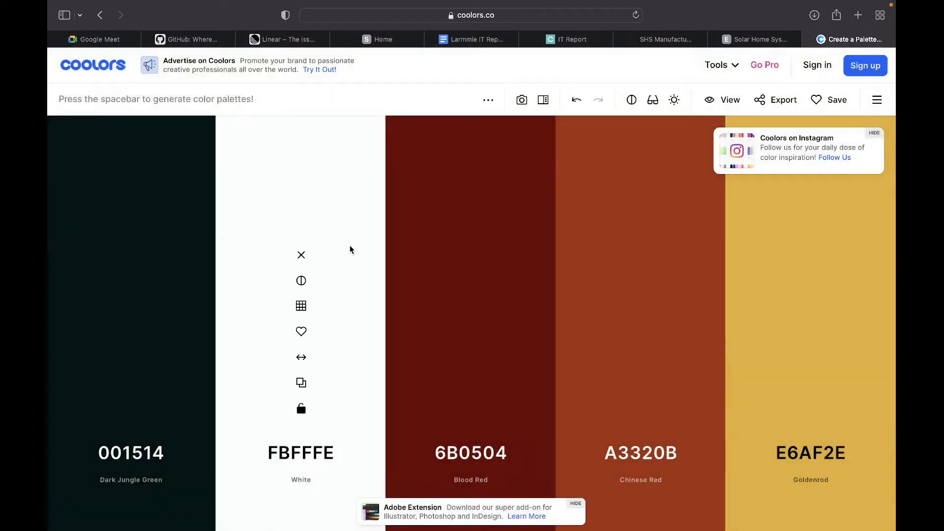
# Lock red C90000 in the middle swatch, regenerate palettes and copy teal 84DCCF
pyautogui.click(470, 452)
pyautogui.write('C90000')
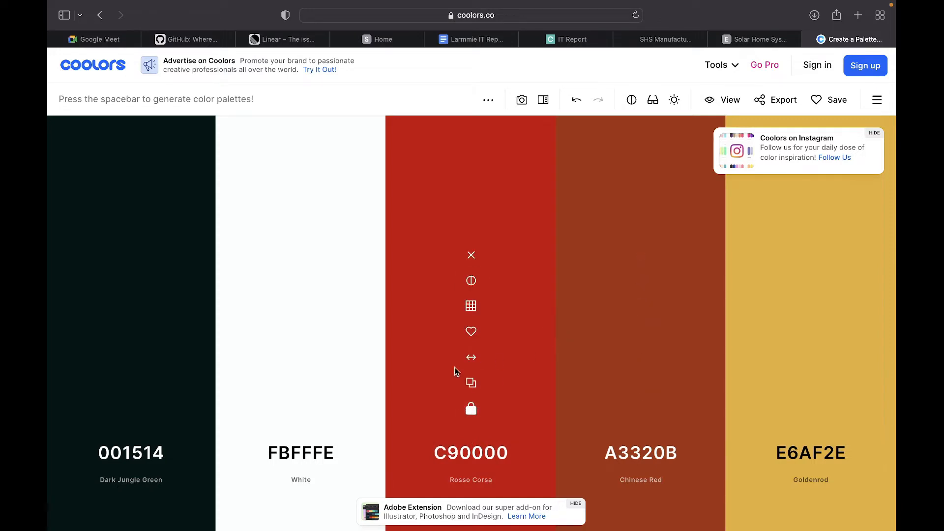
pyautogui.press('space')
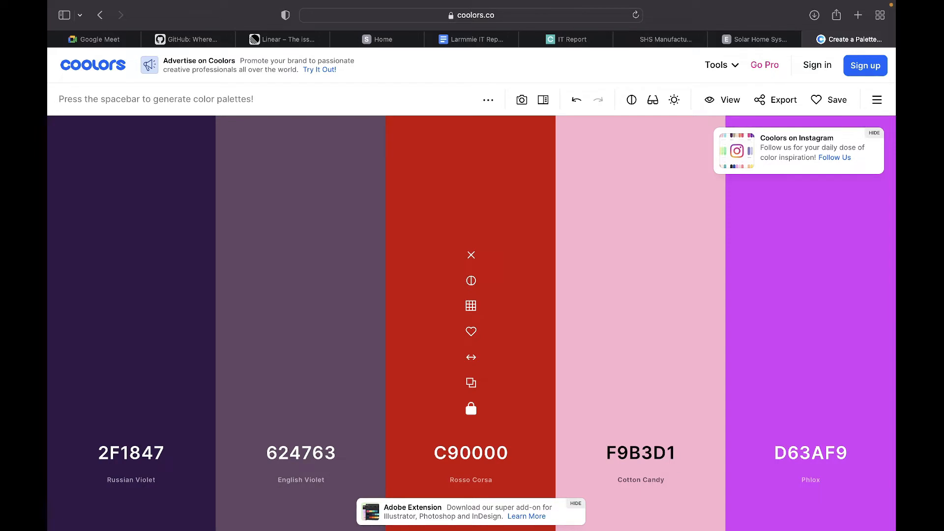
pyautogui.press('space')
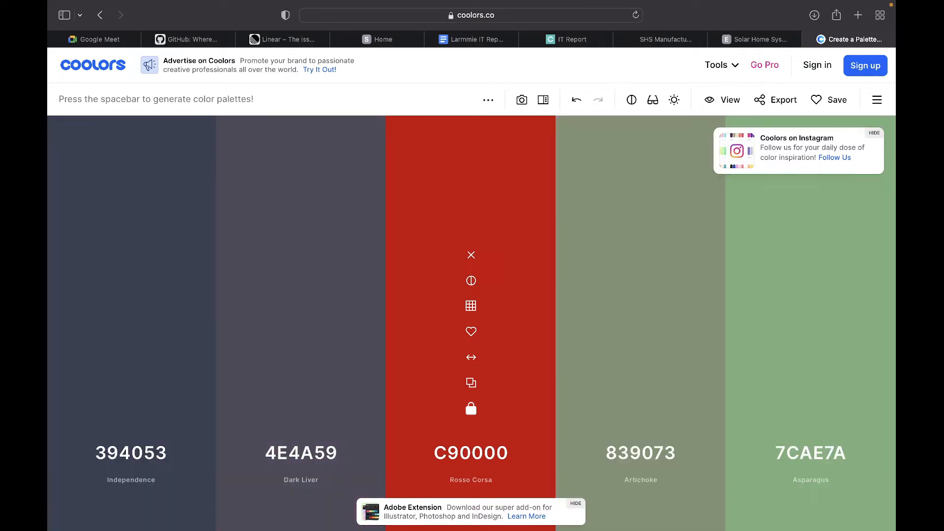
pyautogui.press('space')
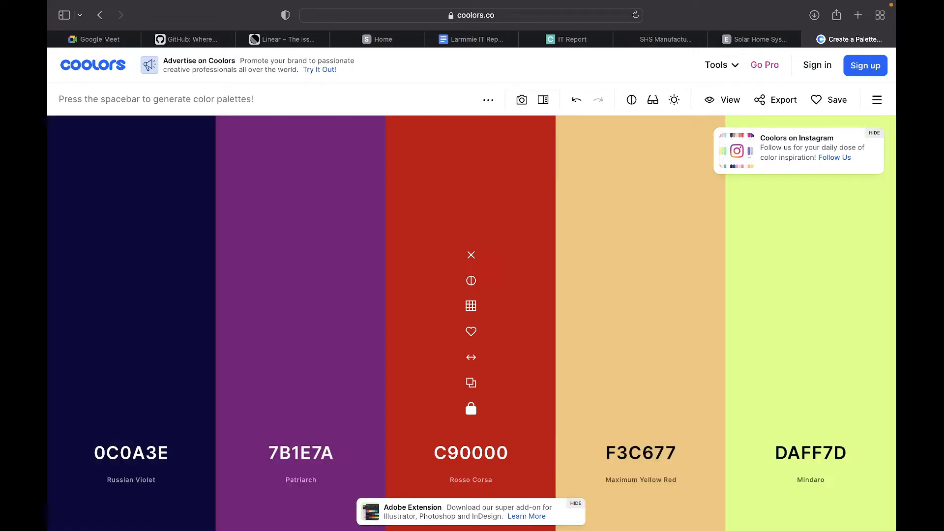
pyautogui.press('space')
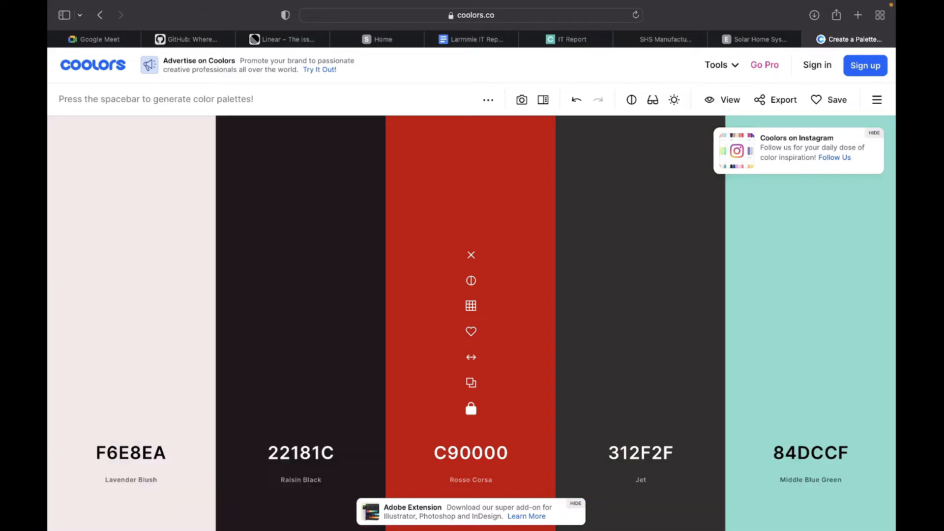
pyautogui.click(810, 452)
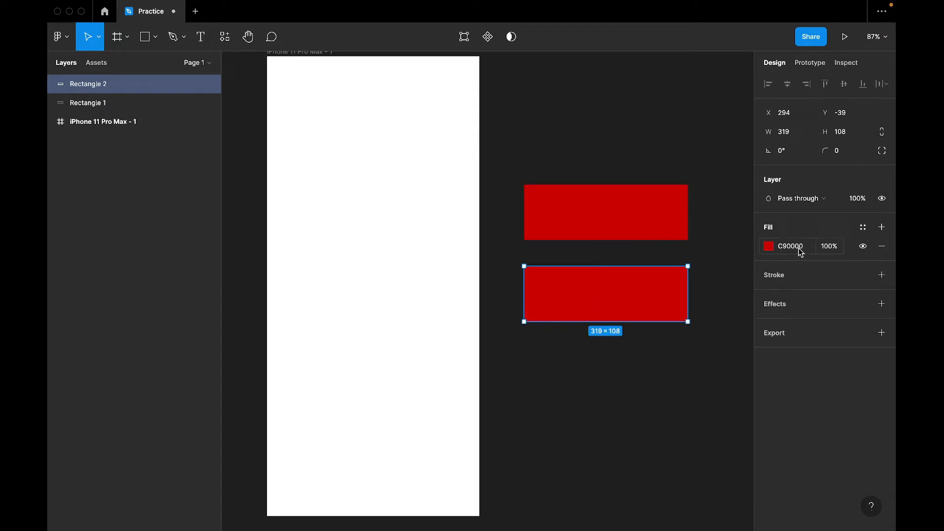
# Recolour the duplicated rectangle teal 84DCCF and move it beside the red one
pyautogui.click(789, 246)
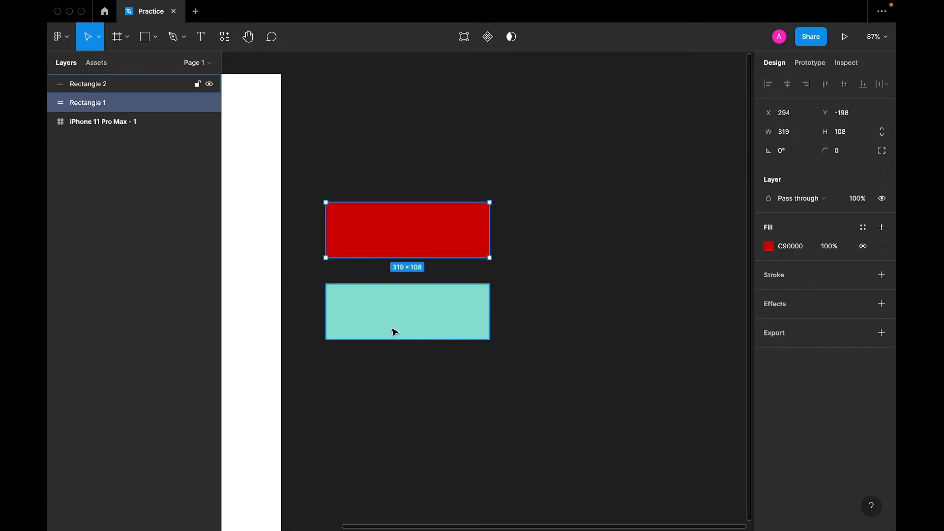
pyautogui.moveTo(407, 312); pyautogui.dragTo(600, 230)
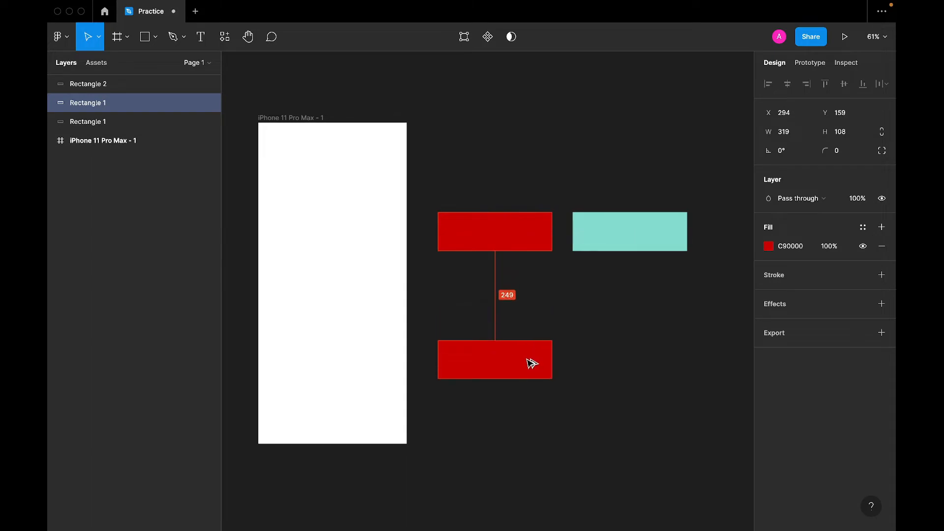
# Try fills FF3C3C, F55050 and 910000 on the red copy below the original
pyautogui.click(494, 360)
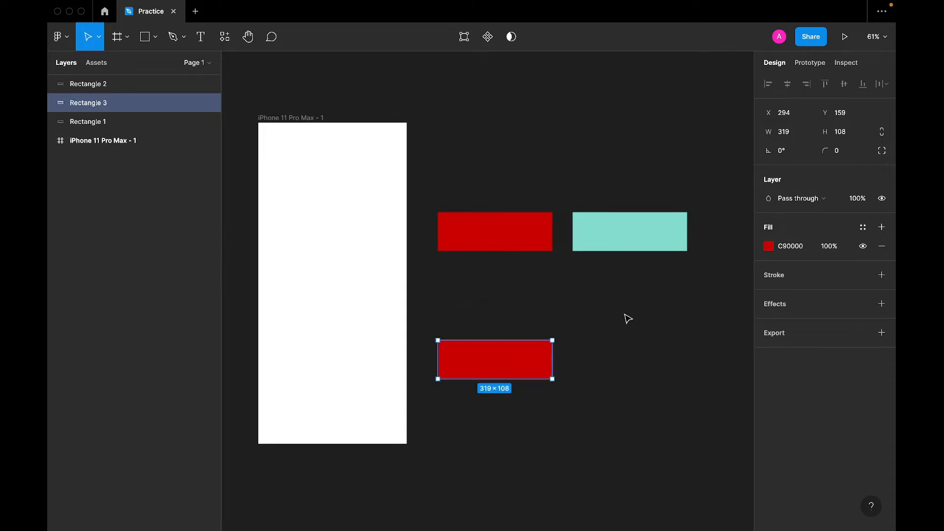
pyautogui.click(791, 246)
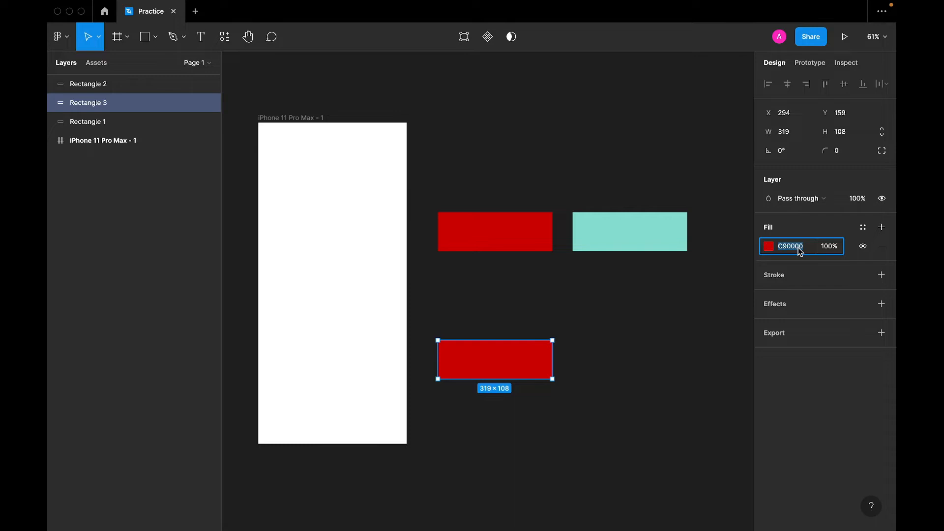
pyautogui.write('FF3C3C')
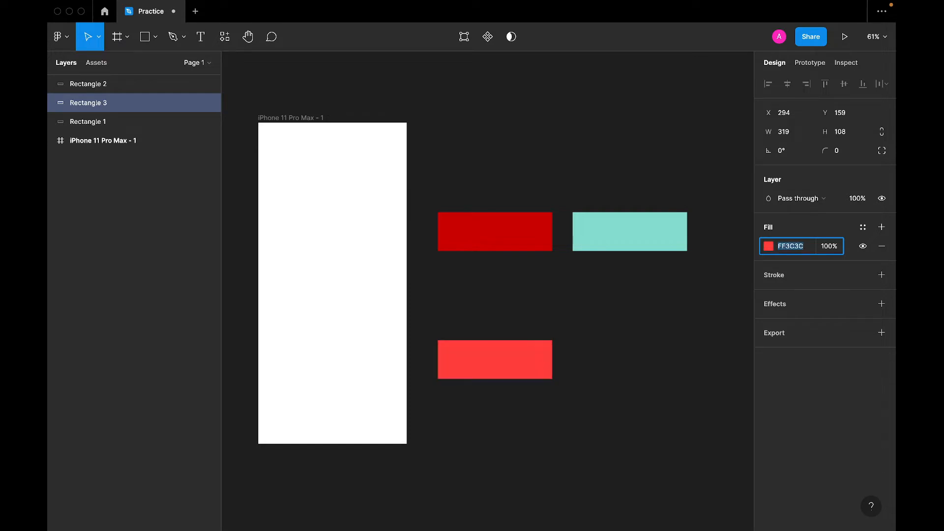
pyautogui.write('F55050')
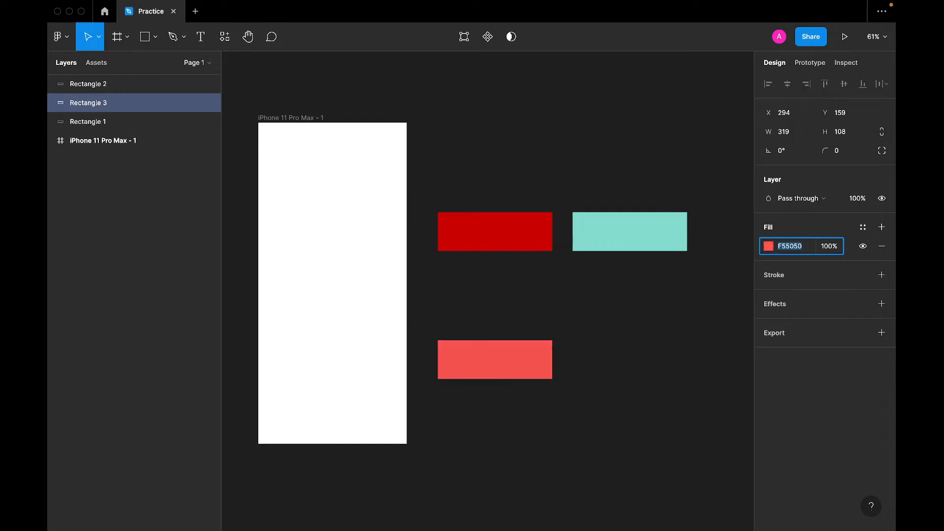
pyautogui.write('910000')
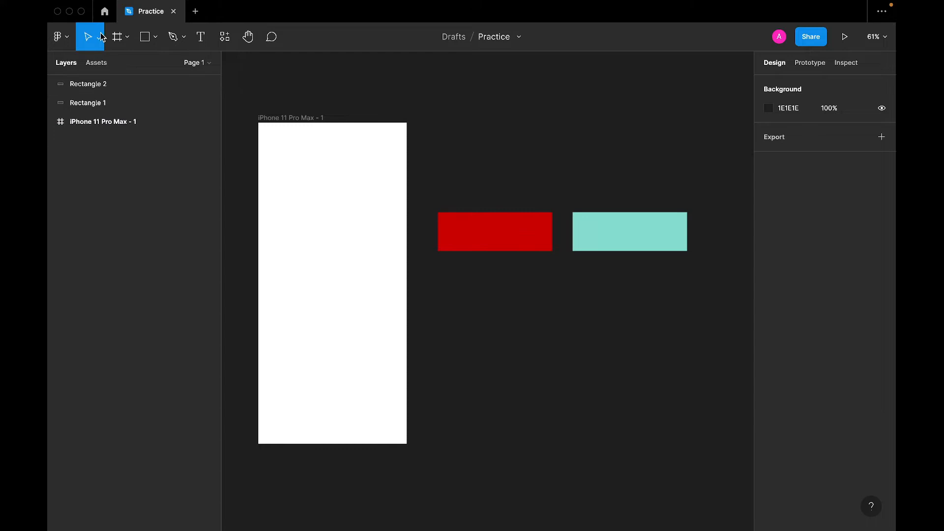
# Search Figma Community for 'Tint and Shades' and open the Tints and Shades plugin page
pyautogui.click(104, 11)
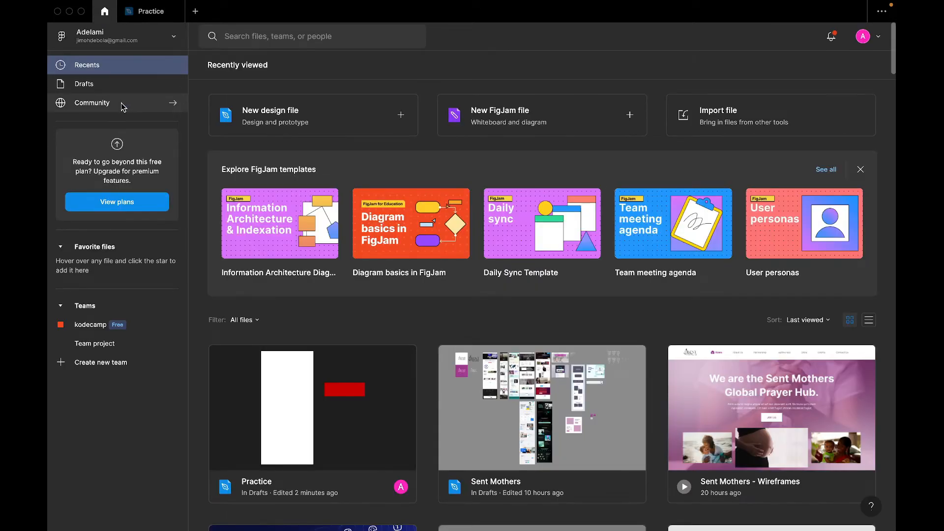
pyautogui.click(91, 102)
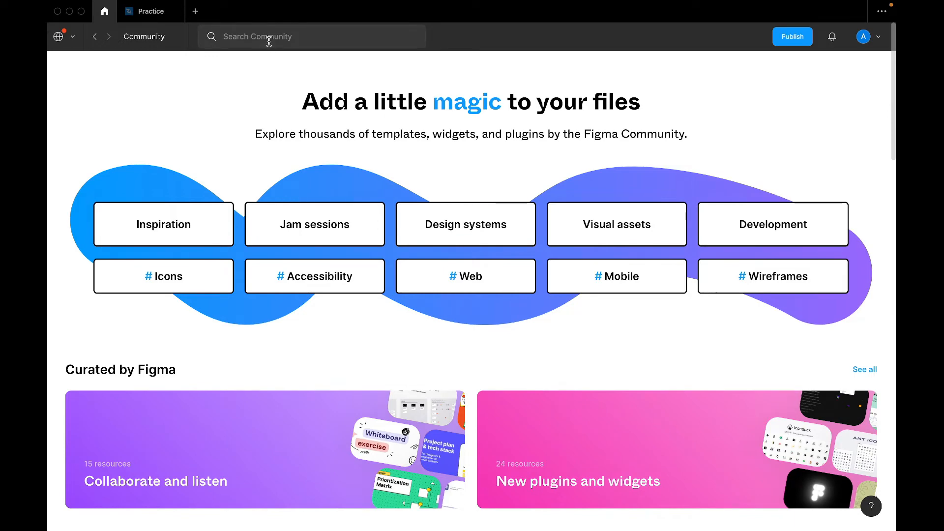
pyautogui.click(311, 37)
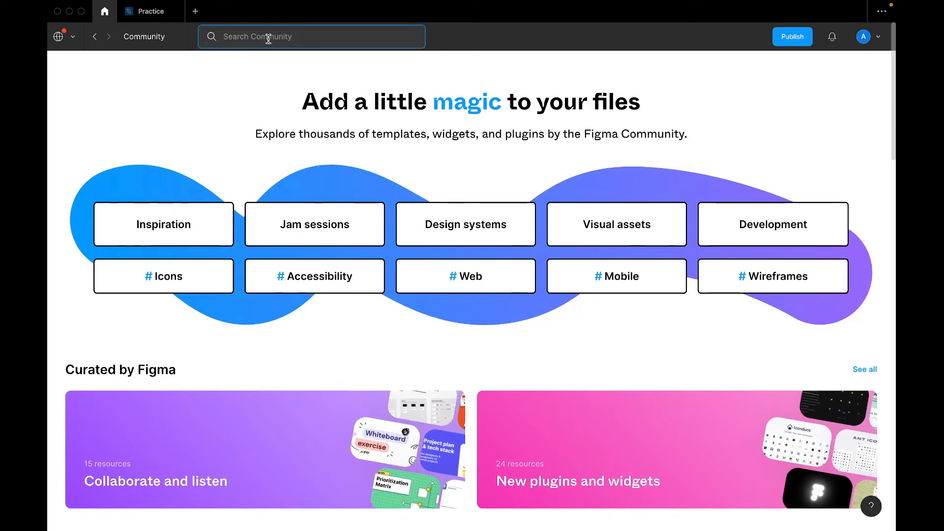
pyautogui.write('Tini')
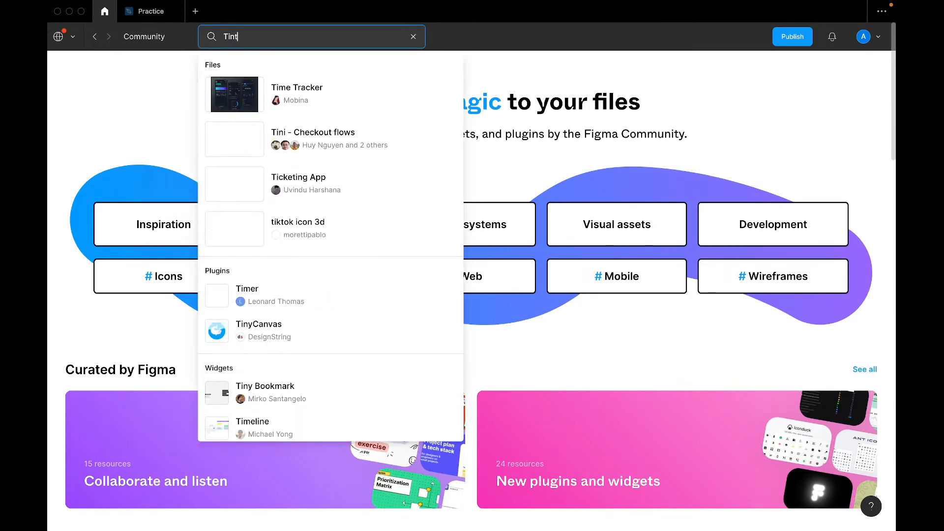
pyautogui.write('Tint')
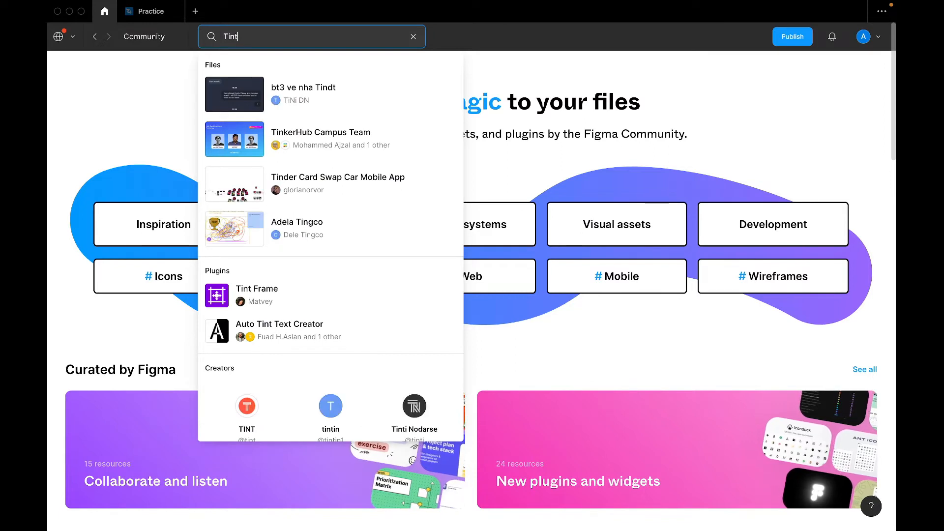
pyautogui.write('and')
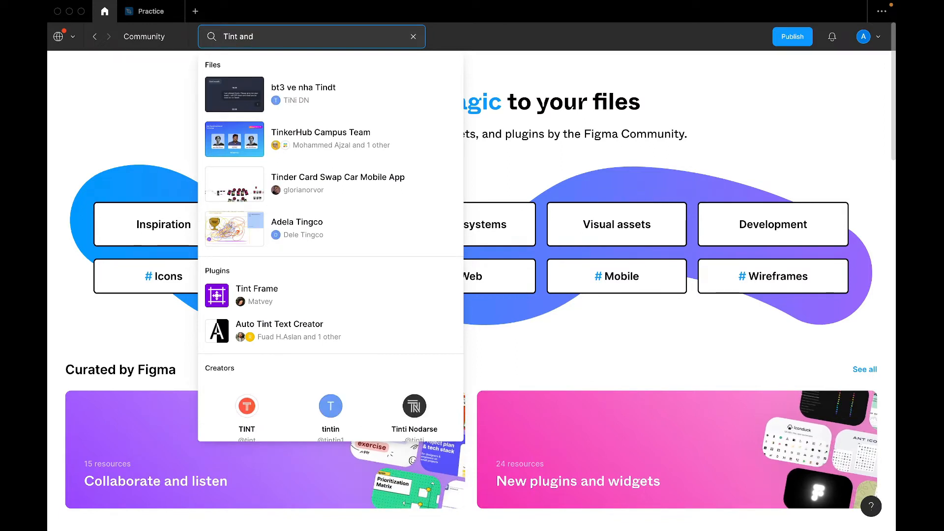
pyautogui.write('Shades')
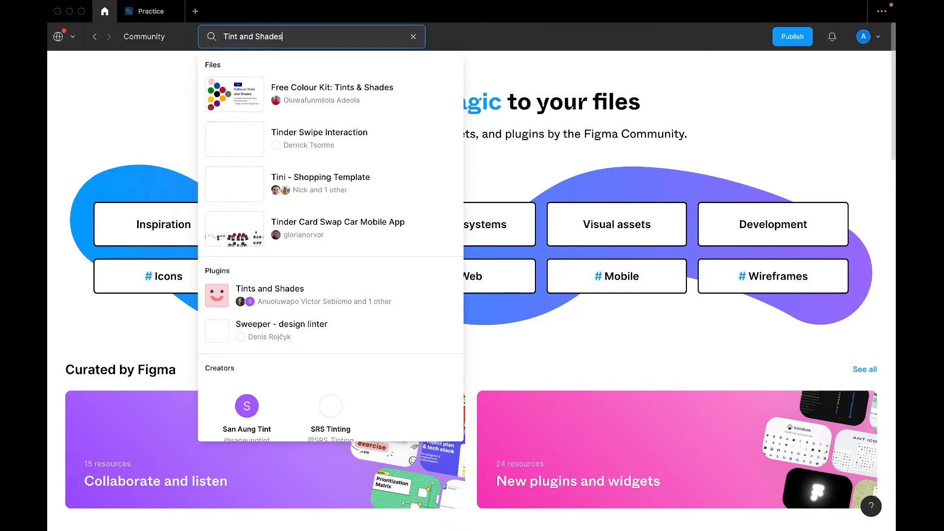
pyautogui.click(269, 289)
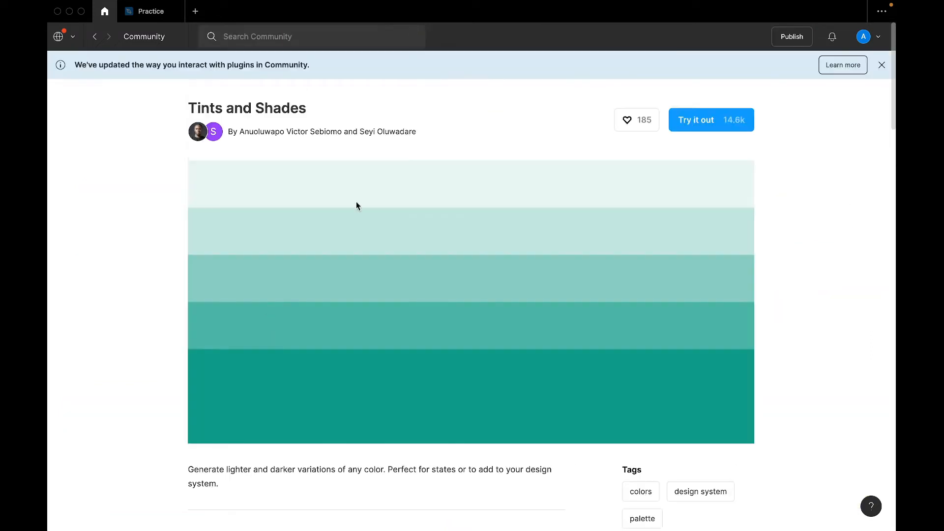
pyautogui.moveTo(631, 151)
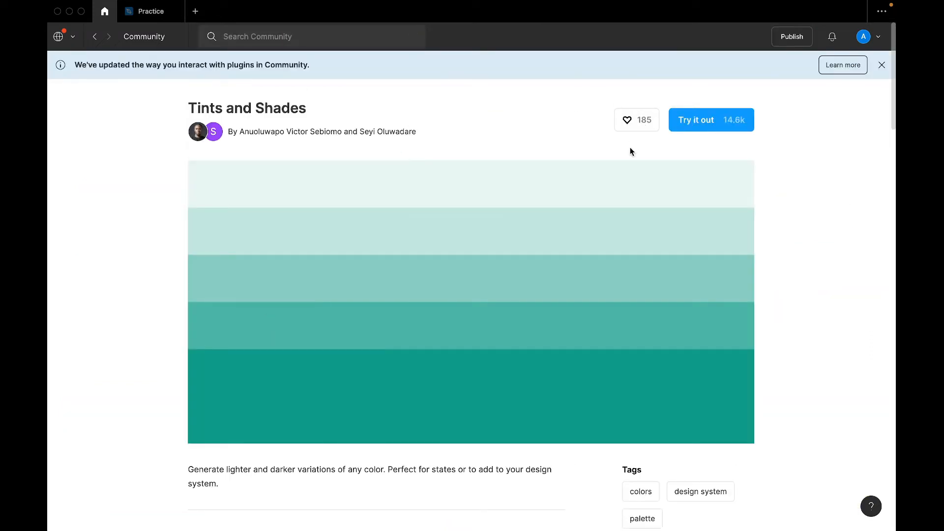
# Like the Tints and Shades plugin and try it out in a new draft file
pyautogui.click(627, 119)
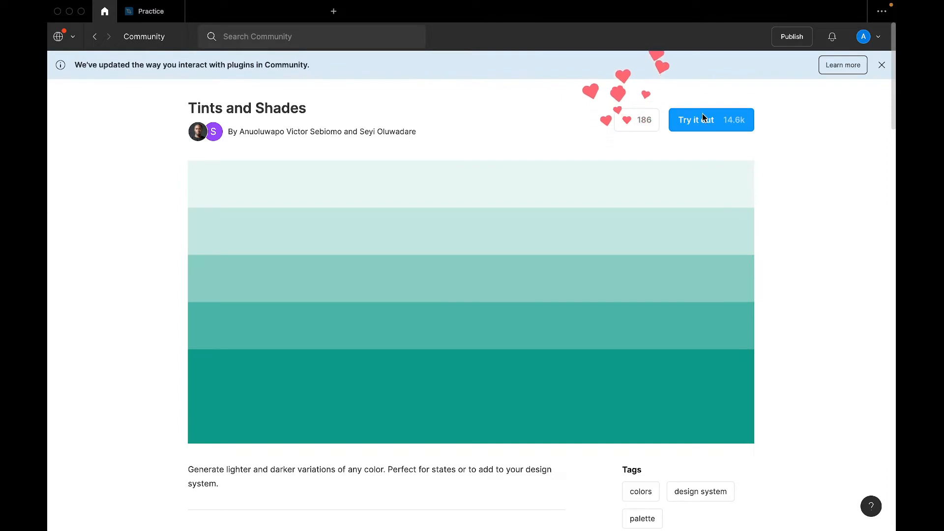
pyautogui.click(710, 120)
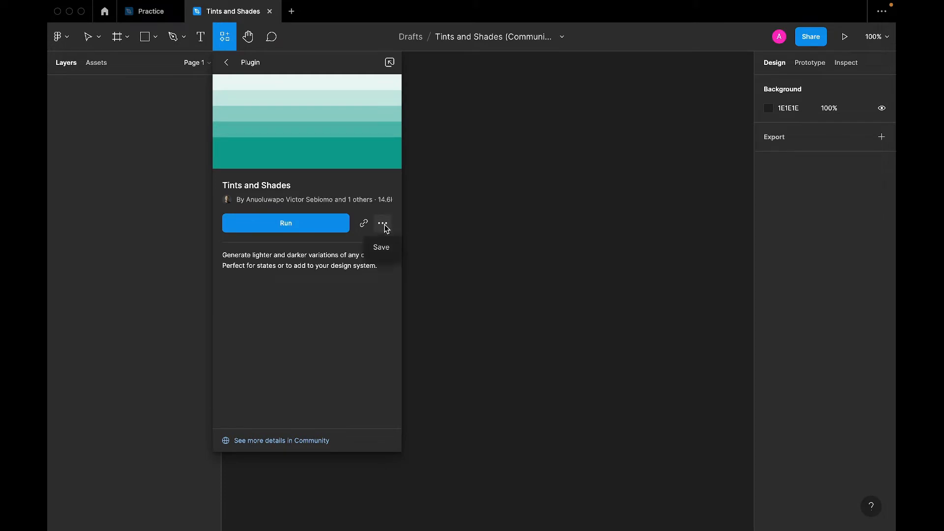
# Save the plugin, return to the Practice file and select the red rectangle
pyautogui.click(380, 247)
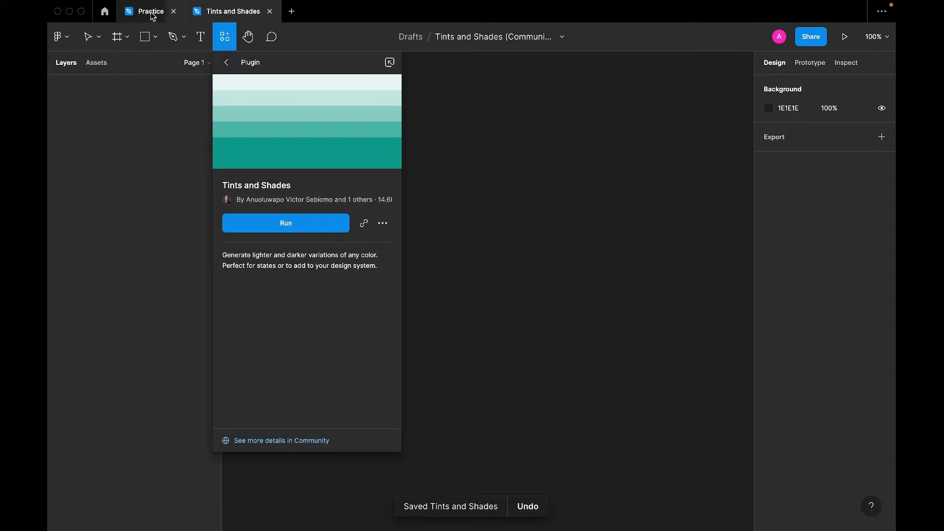
pyautogui.click(151, 11)
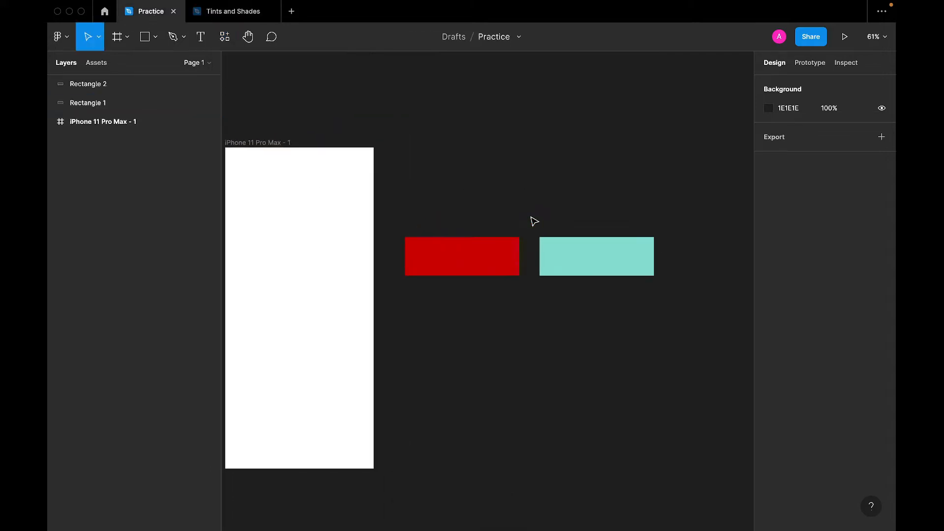
pyautogui.click(462, 256)
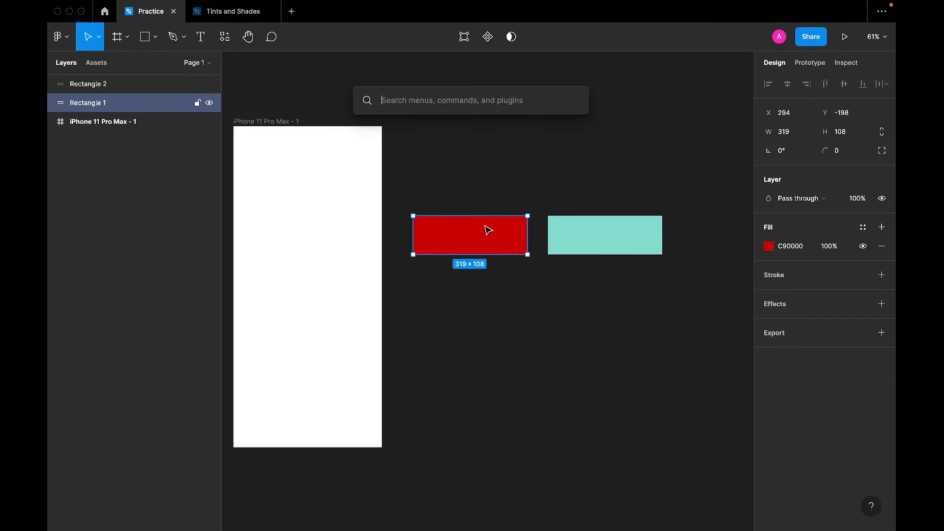
# Run Tints and Shades from Quick Actions and generate eleven red tints and shades below the rectangle
pyautogui.write('tint')
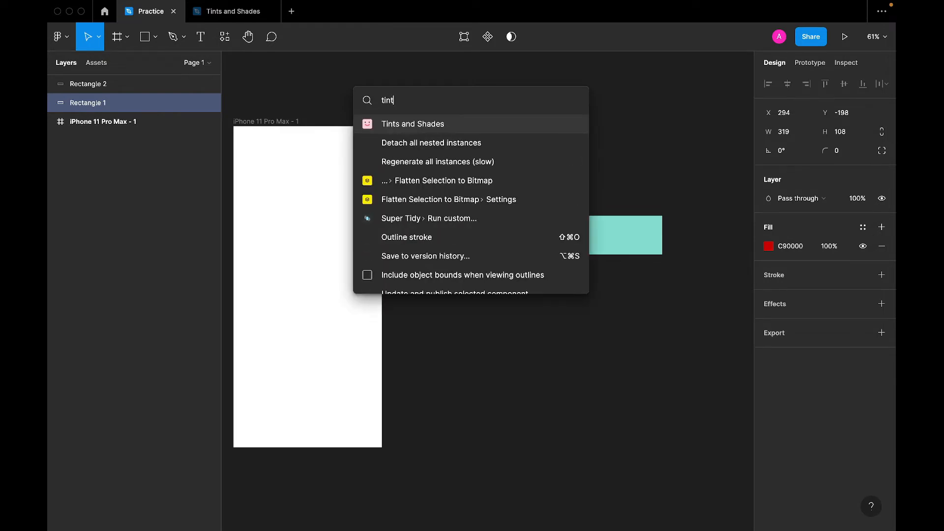
pyautogui.click(412, 124)
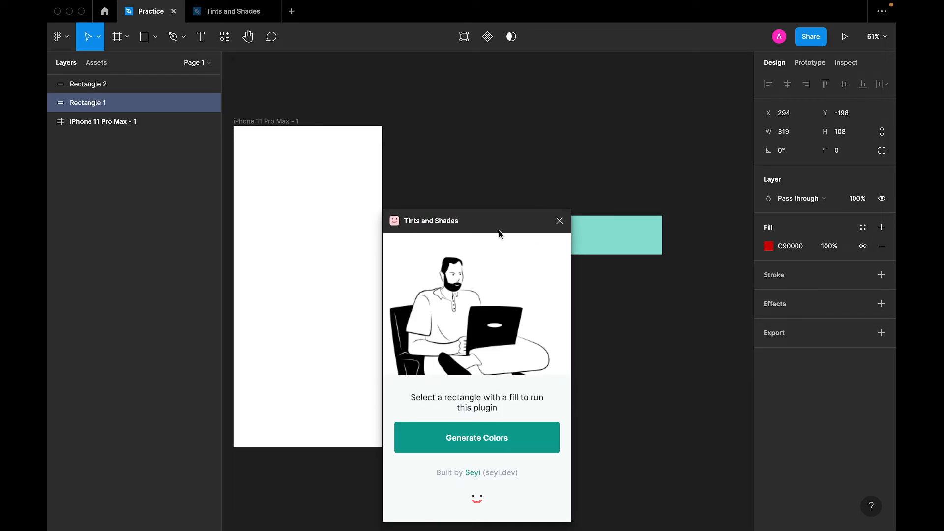
pyautogui.moveTo(498, 234); pyautogui.dragTo(312, 143)
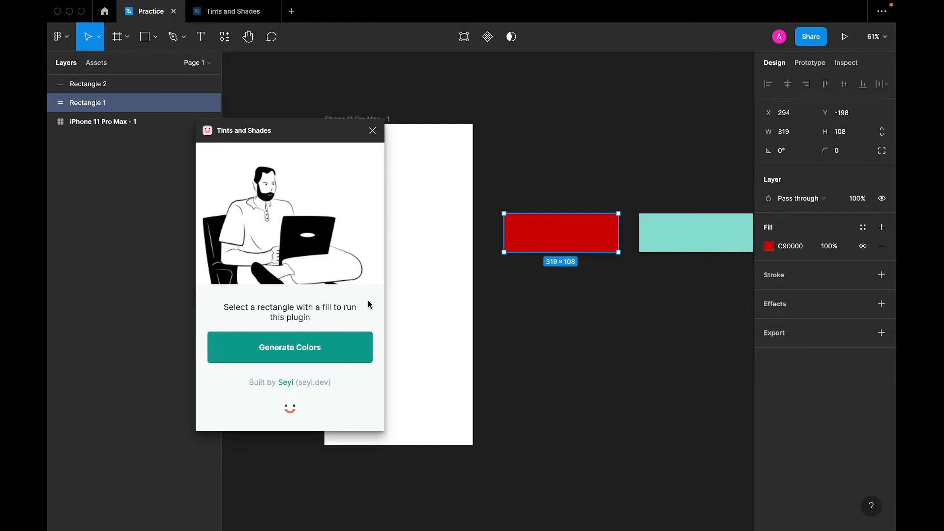
pyautogui.click(289, 347)
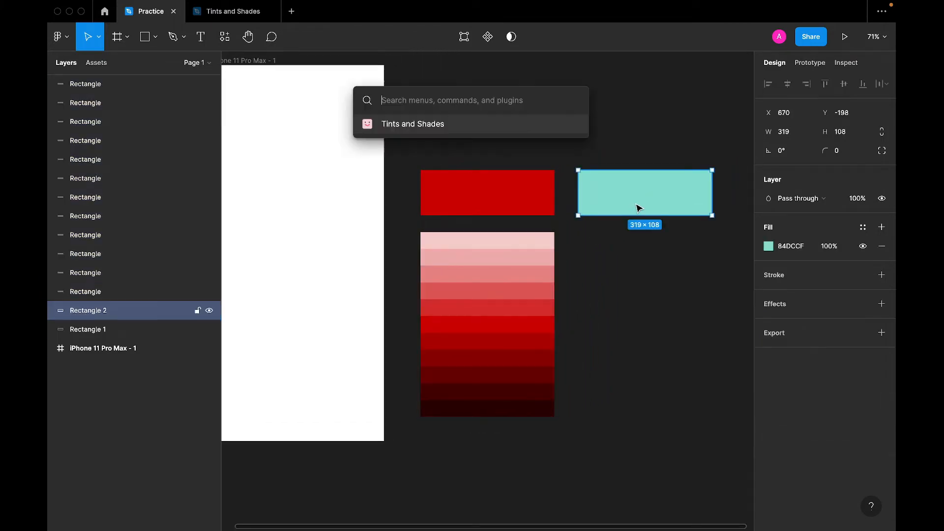
# Generate a column of eleven teal tints and shades below the teal rectangle
pyautogui.click(412, 124)
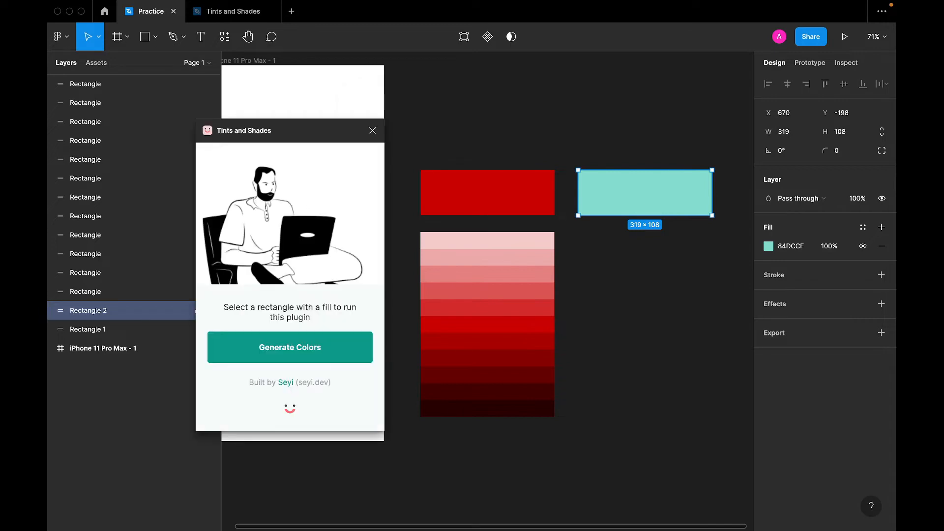
pyautogui.click(289, 347)
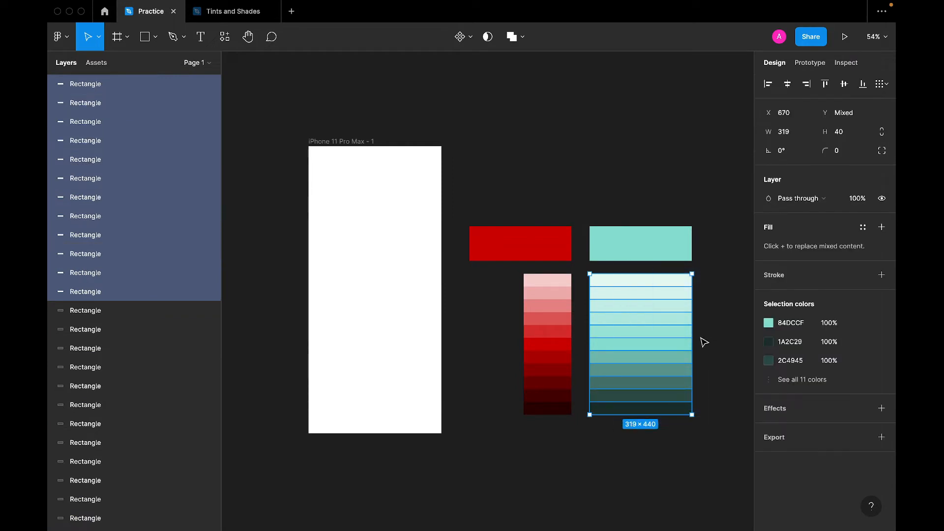
# Resize the teal swatches to 146 wide and delete the two source rectangles, leaving equal columns
pyautogui.moveTo(692, 344); pyautogui.dragTo(638, 344)
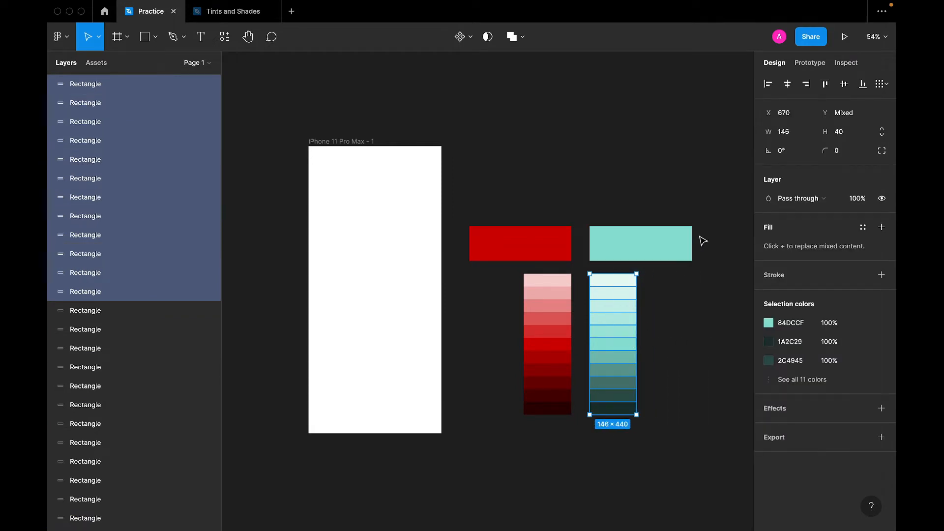
pyautogui.click(689, 250)
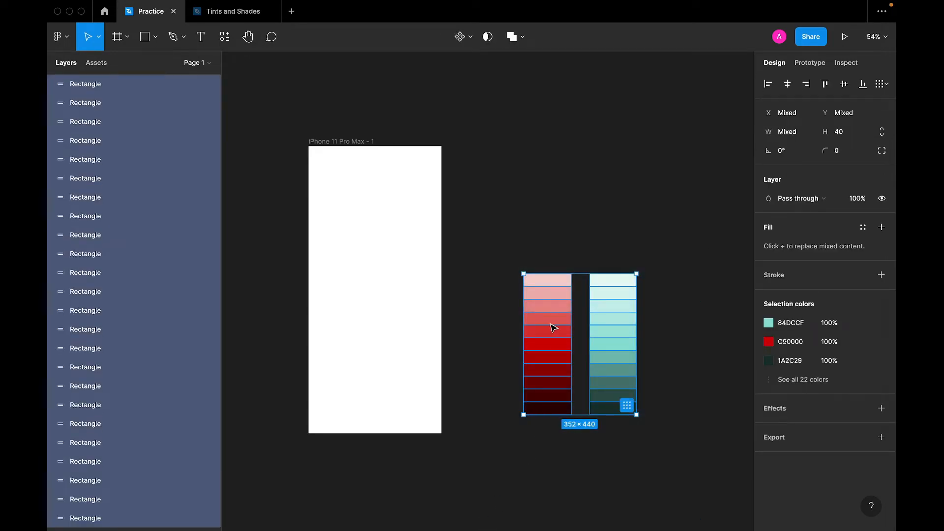
pyautogui.click(476, 192)
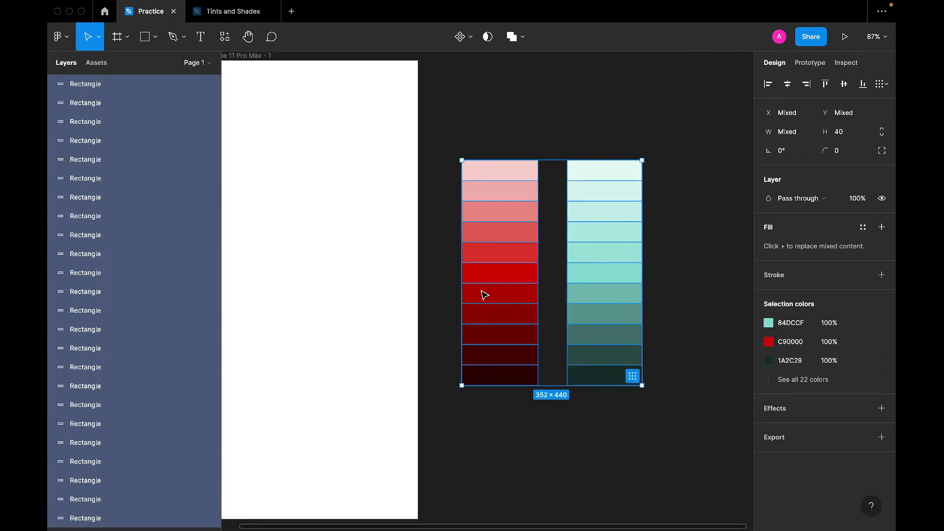
pyautogui.click(604, 272)
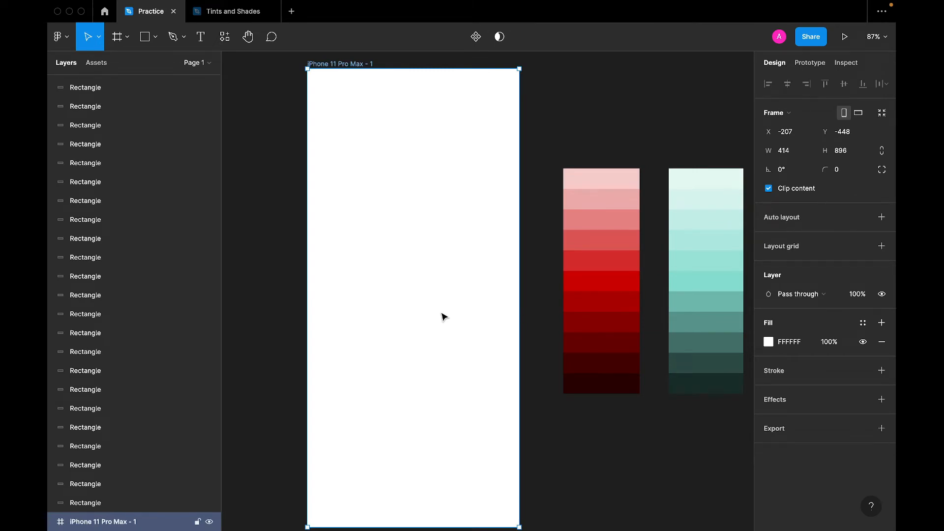
pyautogui.moveTo(442, 337)
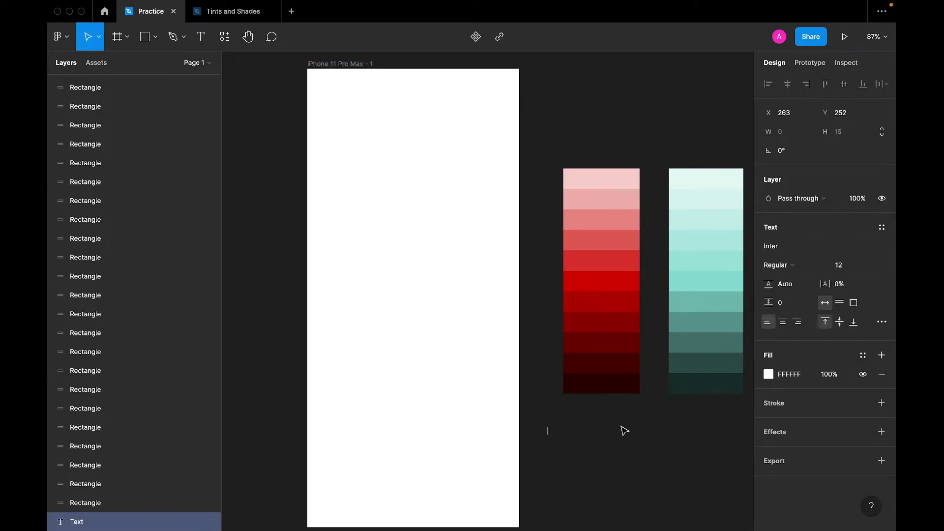
# Create a 'Get Started' text label at size 16 below the palettes and wrap it in auto layout
pyautogui.write('Get S')
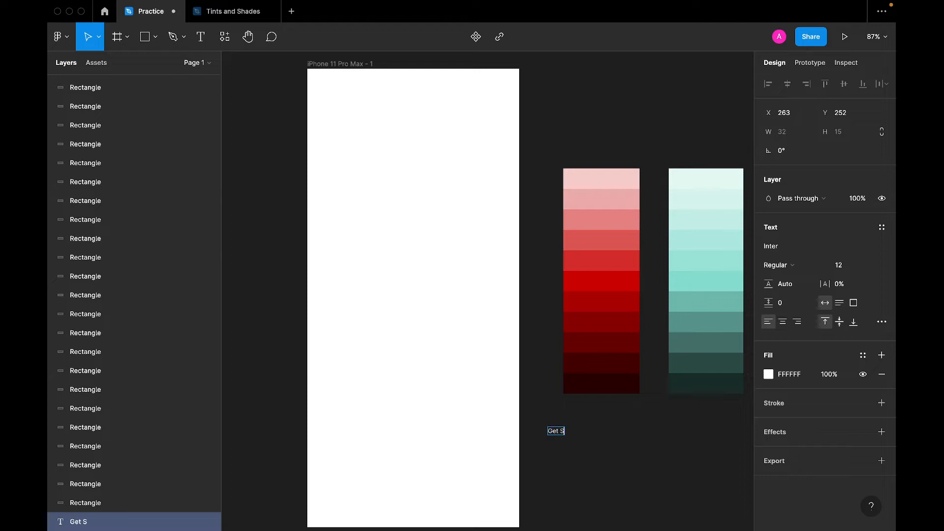
pyautogui.write('tarted')
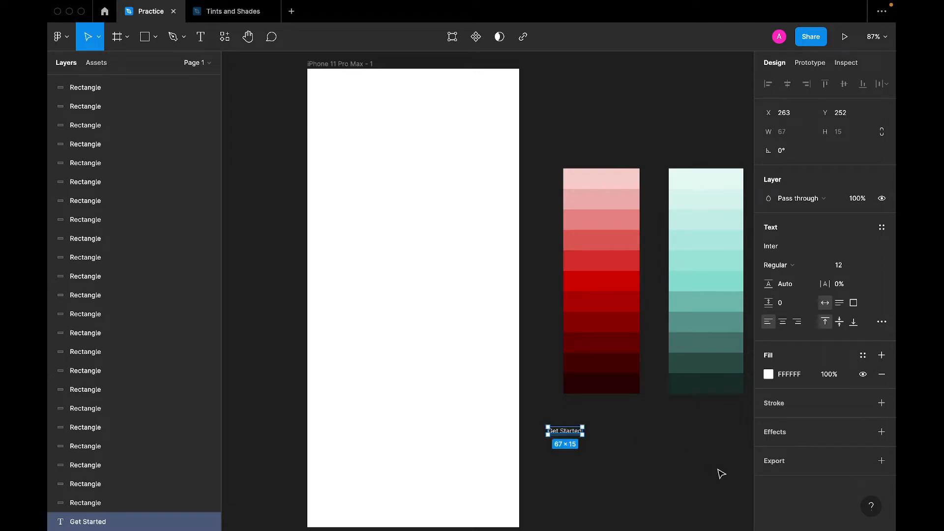
pyautogui.click(836, 264)
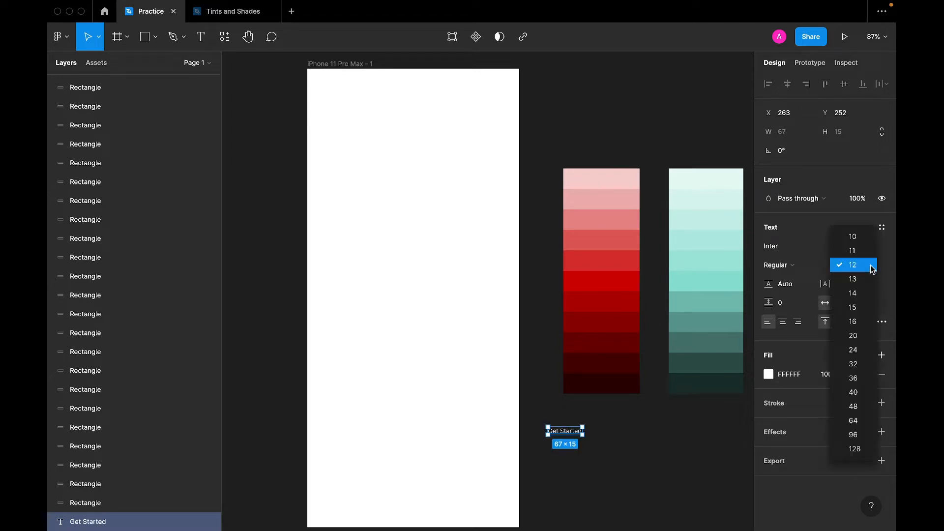
pyautogui.click(852, 322)
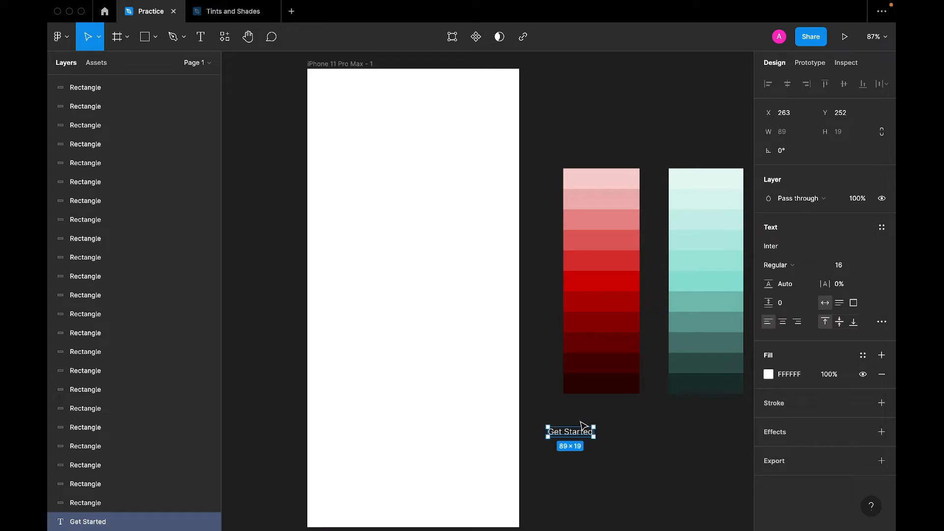
pyautogui.moveTo(570, 430); pyautogui.dragTo(613, 449)
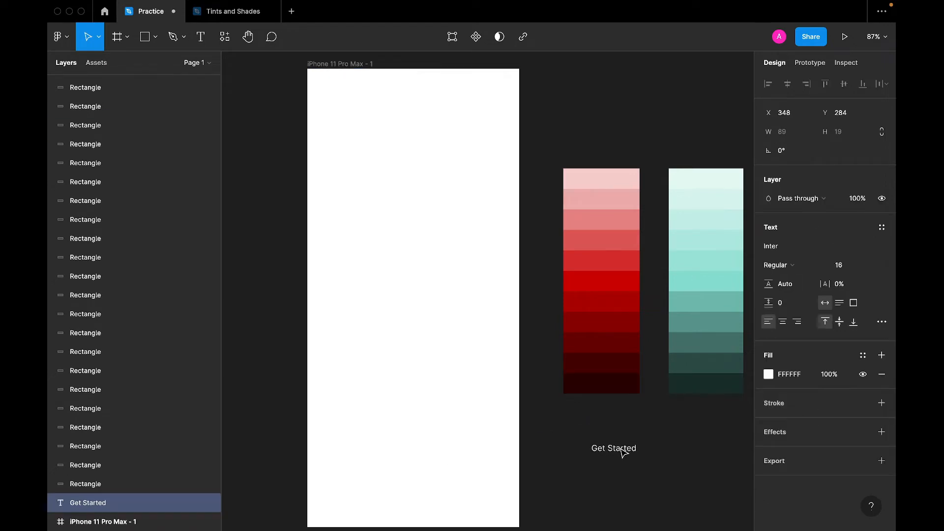
pyautogui.click(613, 448)
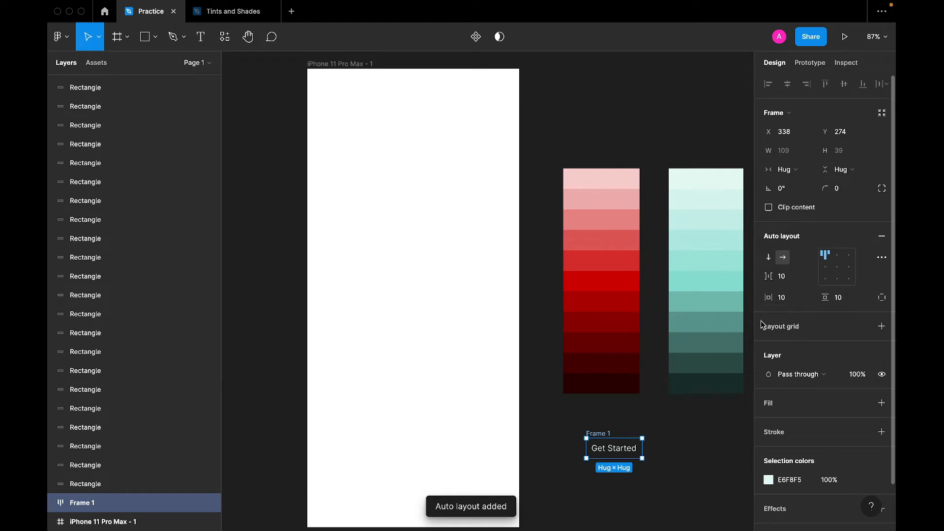
# Give Frame 1 padding 16 and 32 and a dark red fill
pyautogui.click(840, 297)
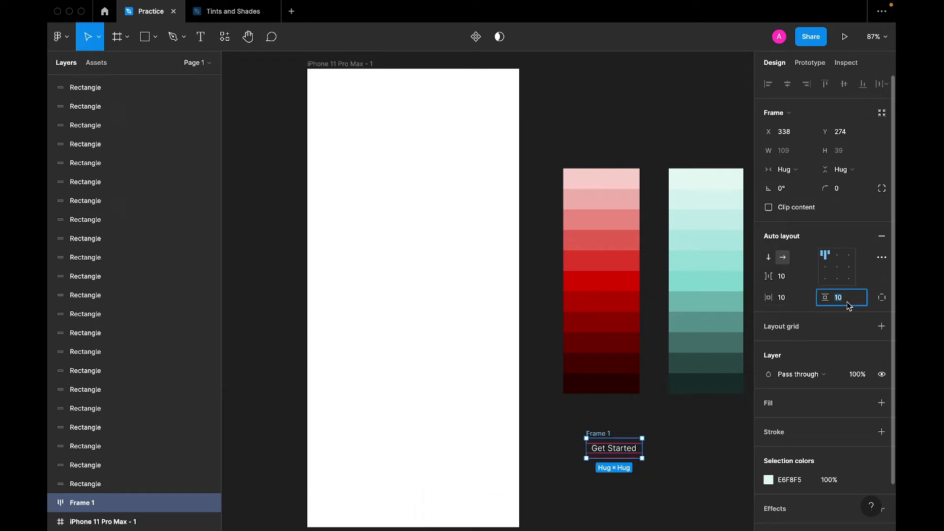
pyautogui.write('16')
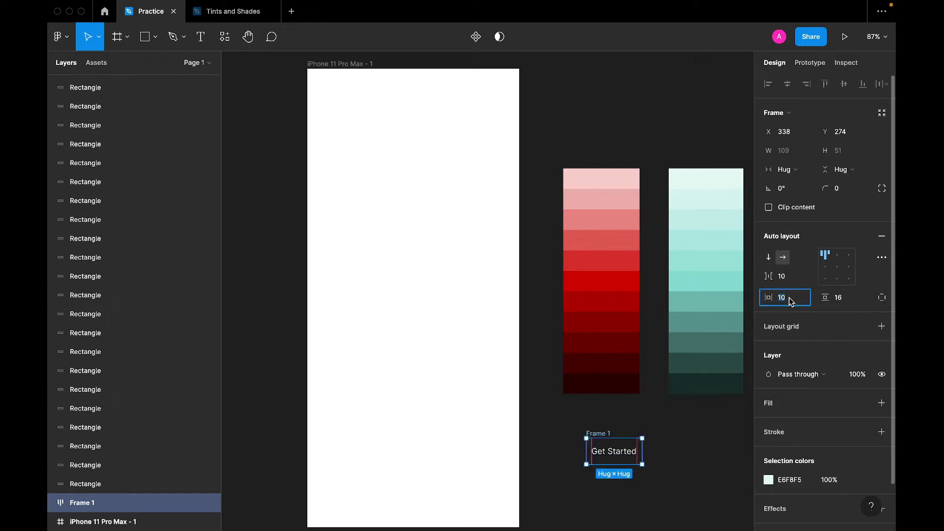
pyautogui.write('32')
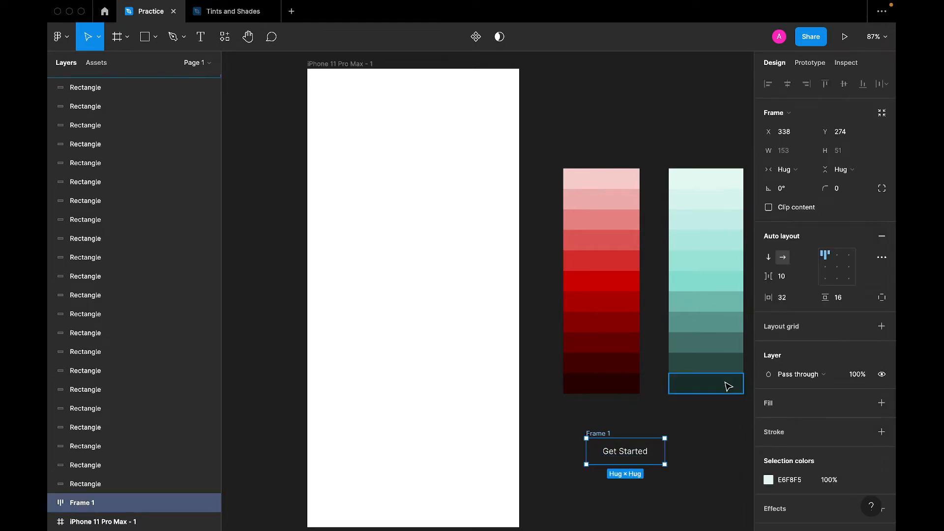
pyautogui.click(881, 403)
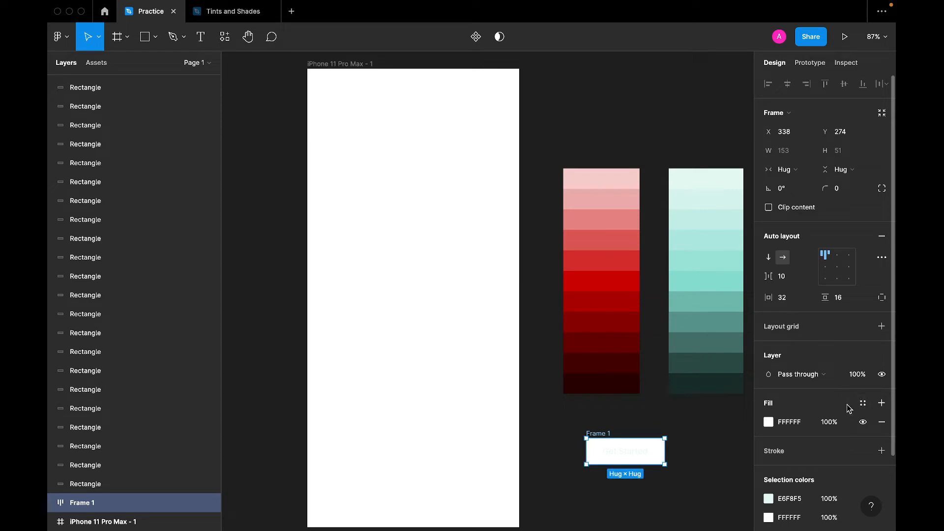
pyautogui.click(600, 382)
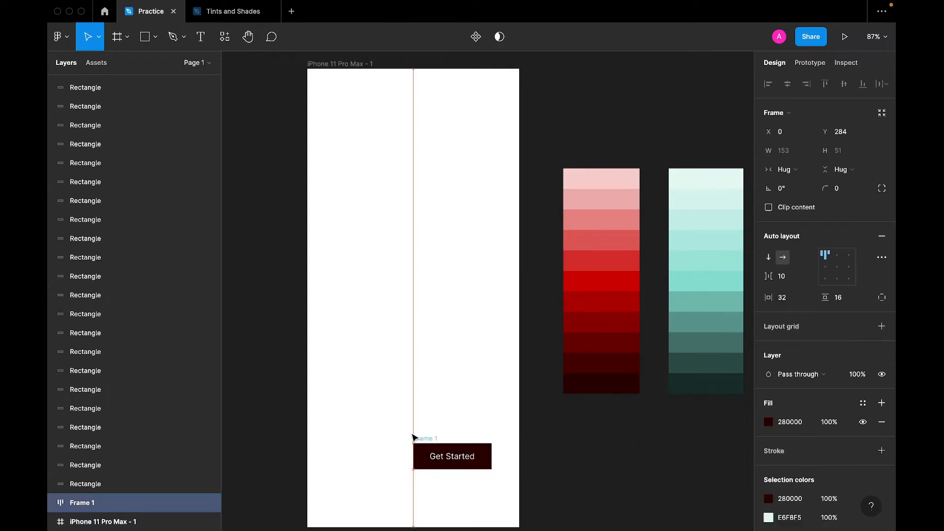
# Centre the button near the phone frame's bottom and eyedrop the bright red C90000 for its fill
pyautogui.moveTo(451, 455); pyautogui.dragTo(414, 443)
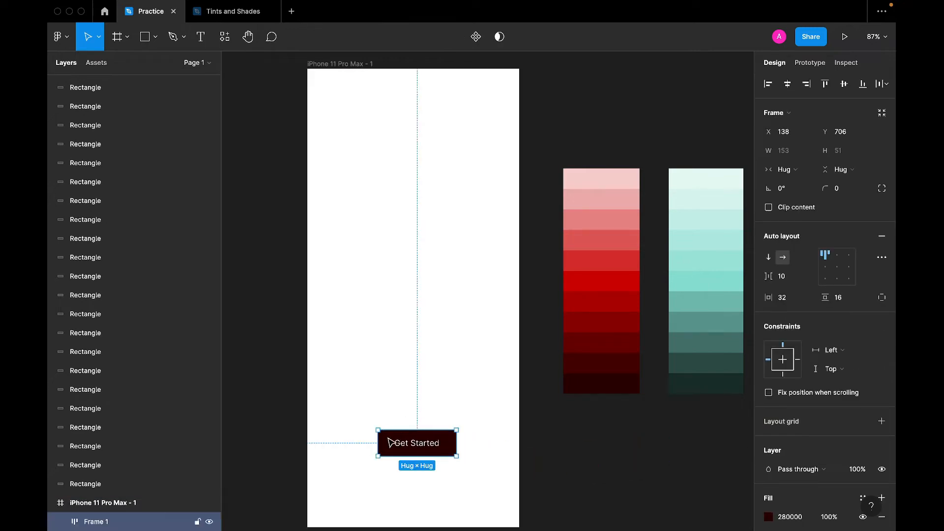
pyautogui.moveTo(415, 443); pyautogui.dragTo(412, 456)
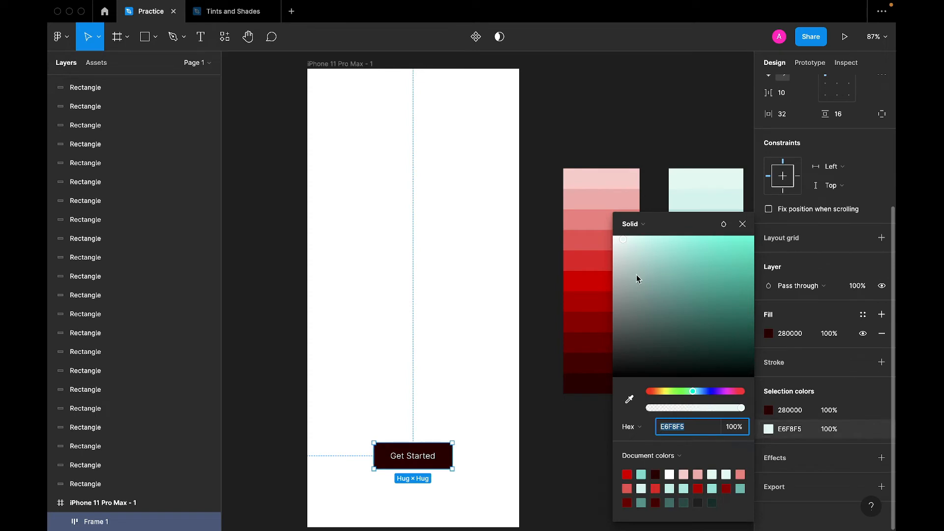
pyautogui.click(743, 223)
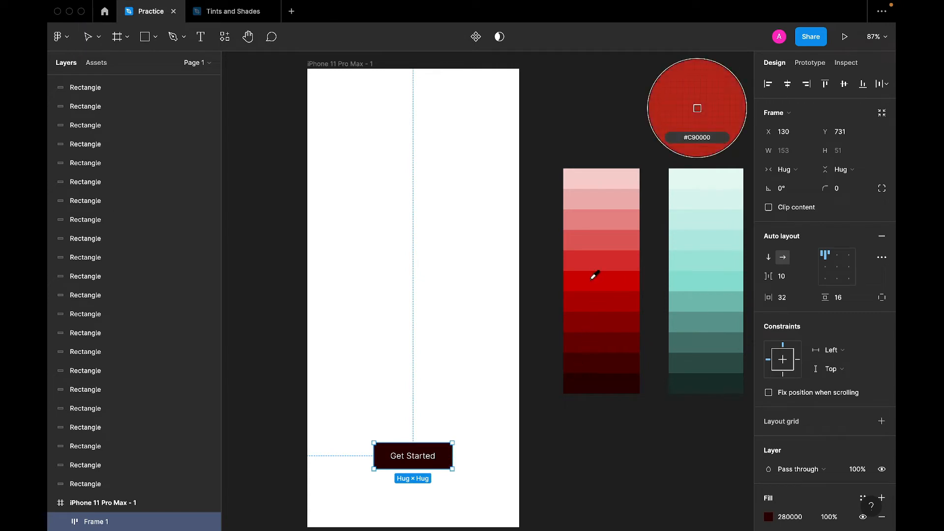
pyautogui.click(602, 452)
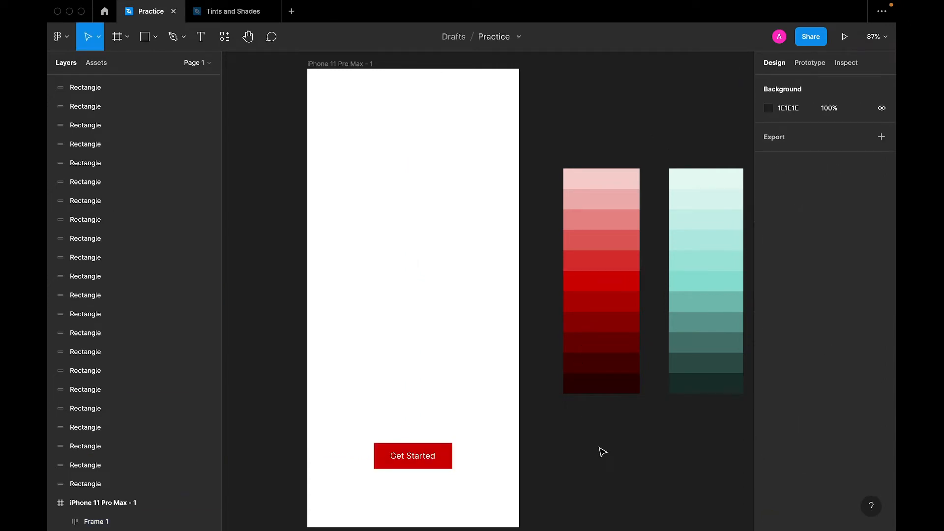
pyautogui.click(412, 455)
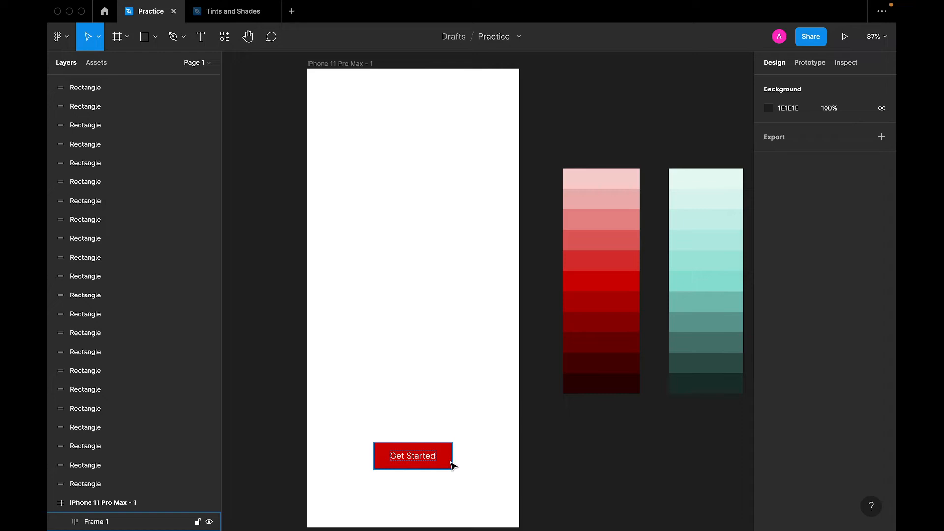
pyautogui.click(413, 455)
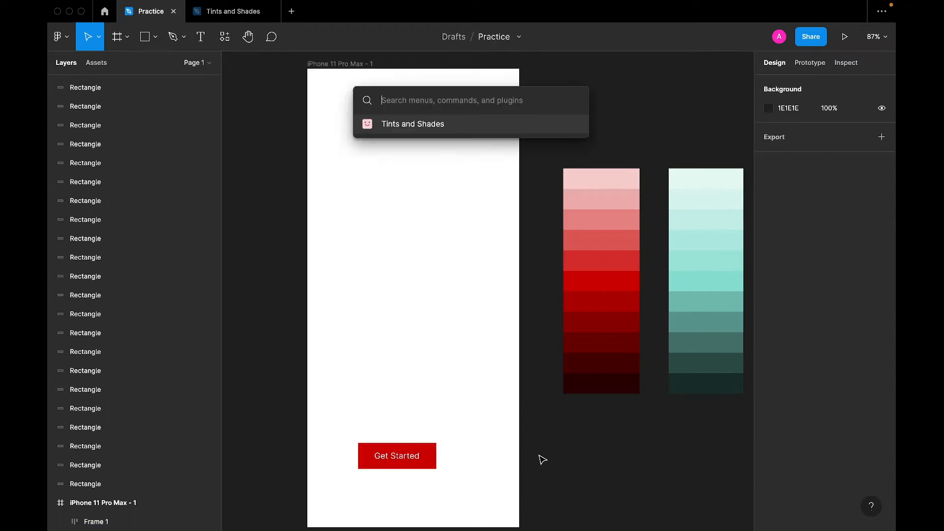
# Launch the Iconify plugin and search it for 'arrow' icons
pyautogui.write('ic')
pyautogui.write('home')
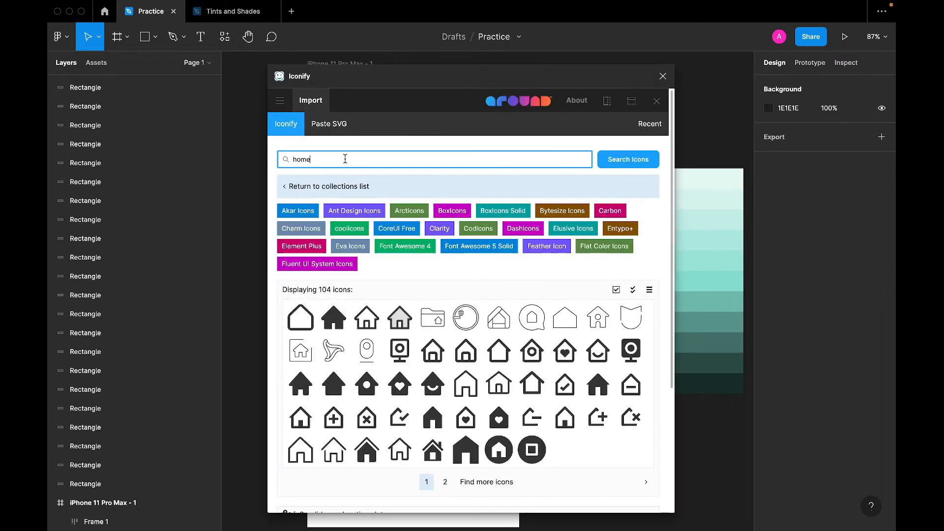
pyautogui.write('arrow')
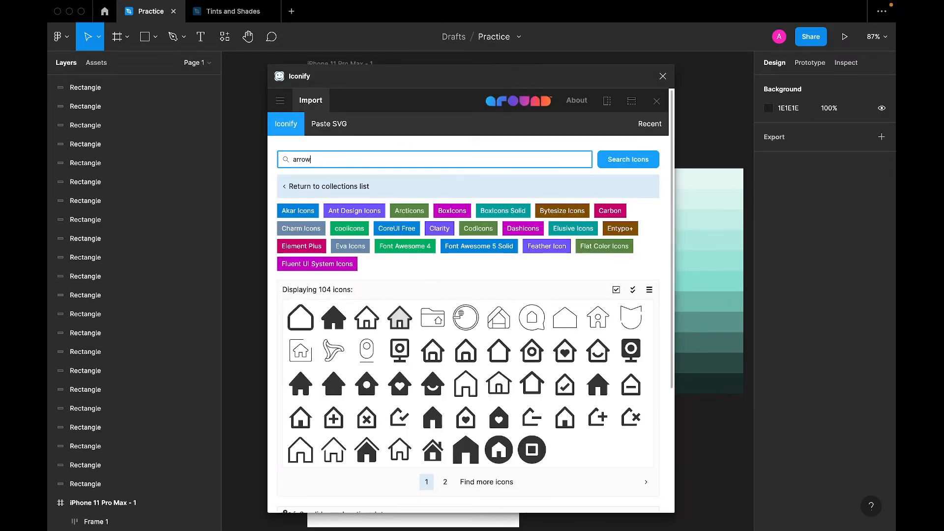
pyautogui.click(626, 160)
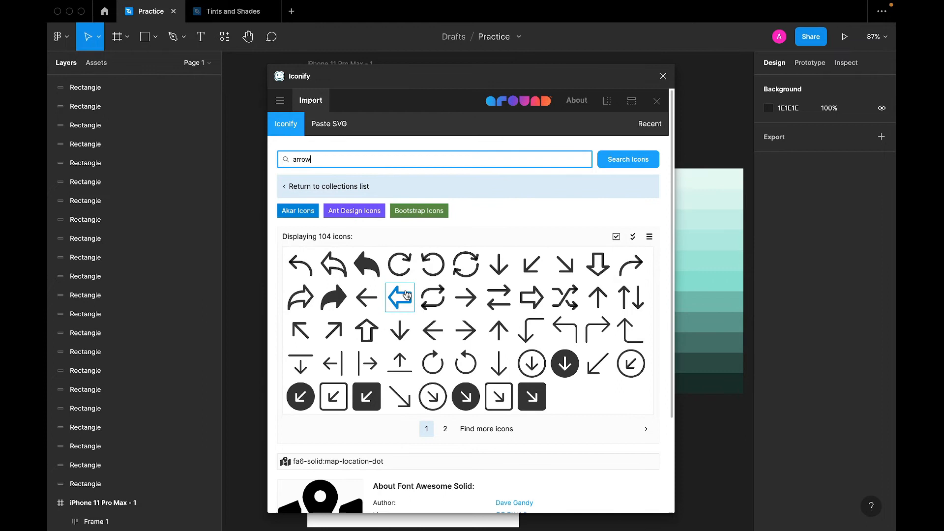
pyautogui.moveTo(498, 330)
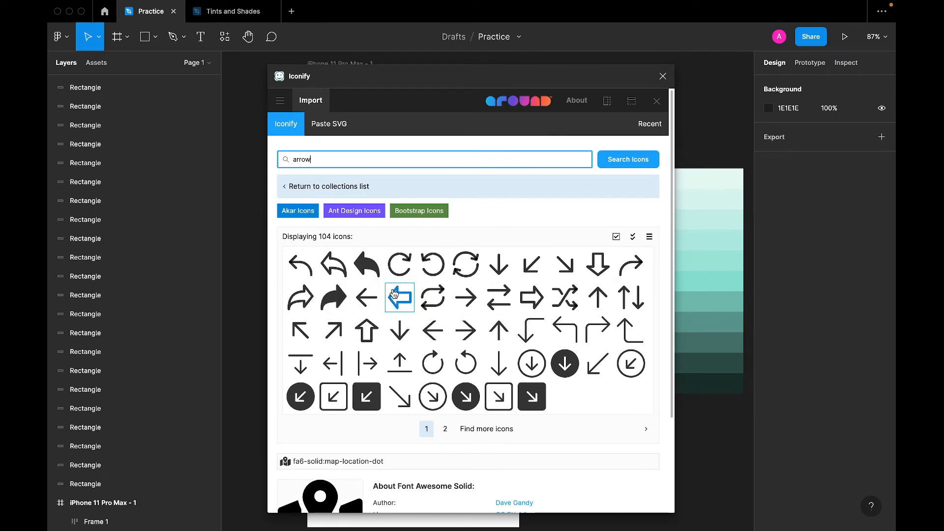
pyautogui.moveTo(466, 330)
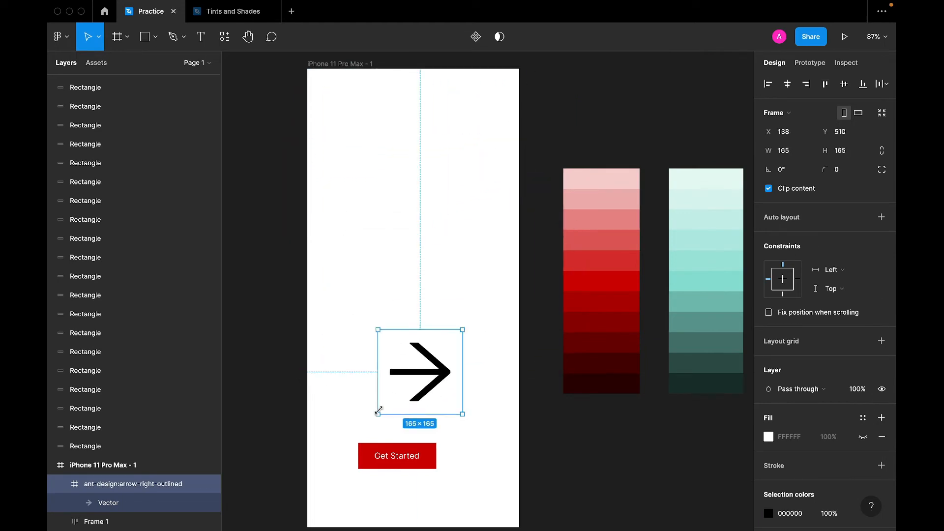
# Shrink the arrow icon into the button after the label, make it white FFFFFF and adjust alignment
pyautogui.moveTo(463, 415); pyautogui.dragTo(457, 336)
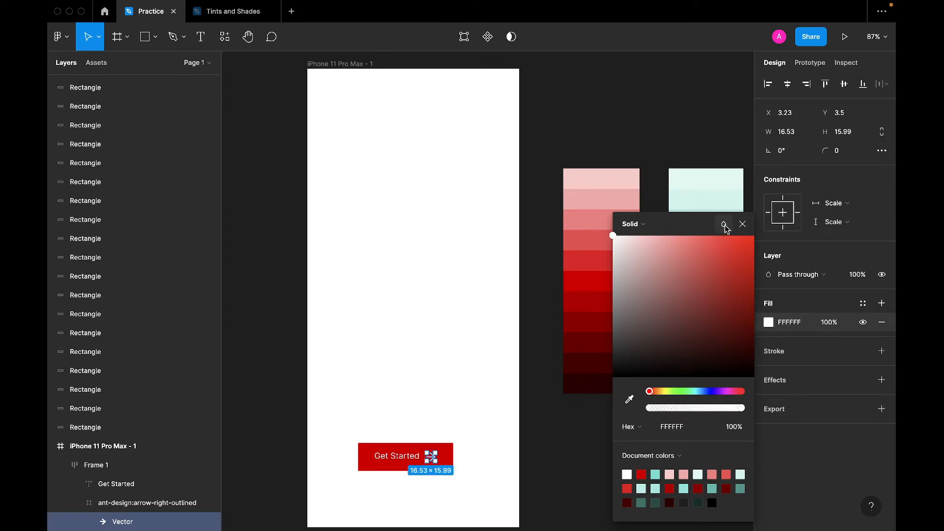
pyautogui.click(742, 224)
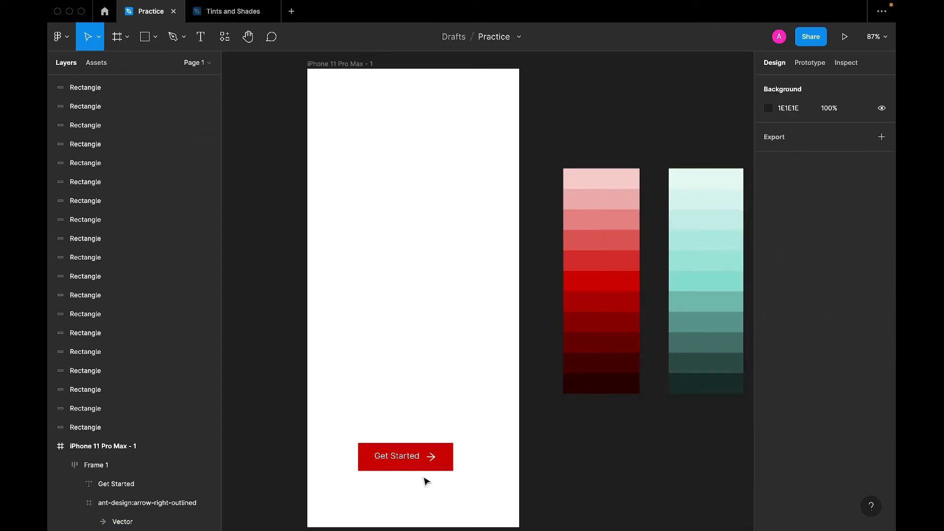
pyautogui.click(404, 455)
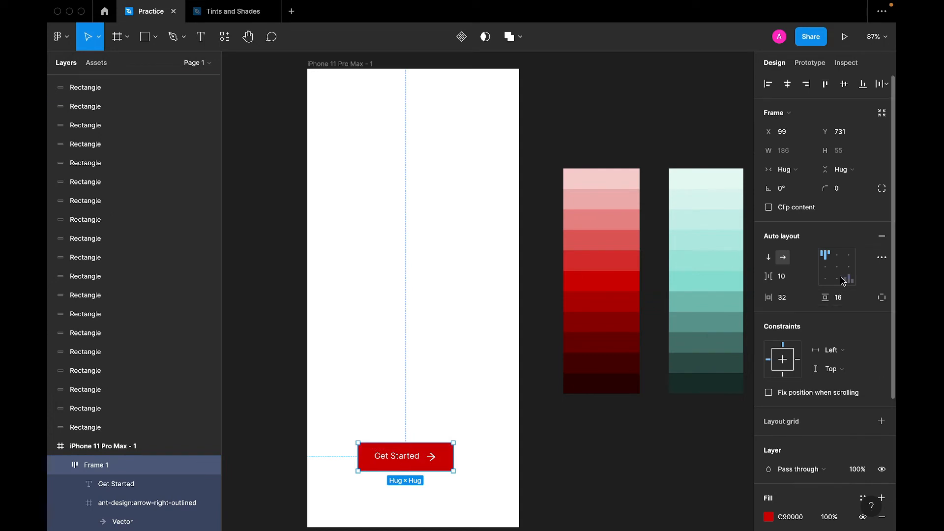
pyautogui.click(836, 266)
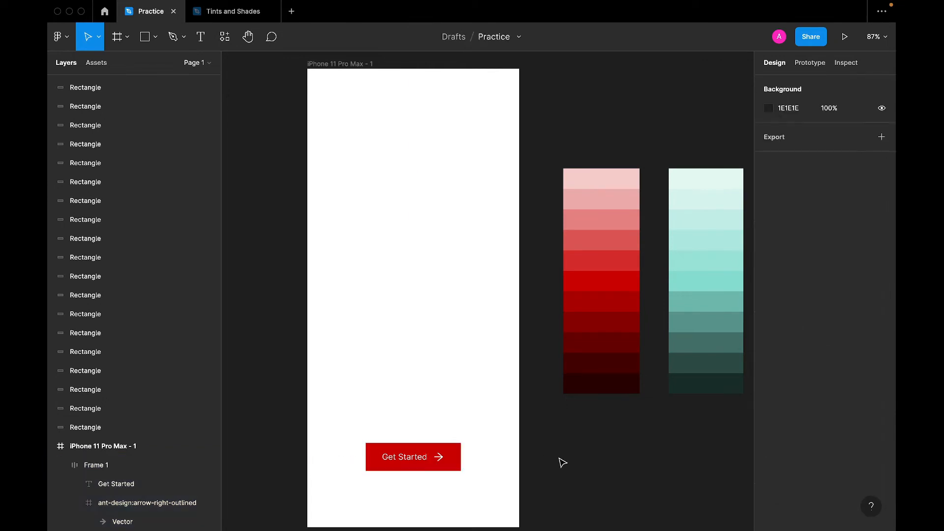
pyautogui.click(413, 456)
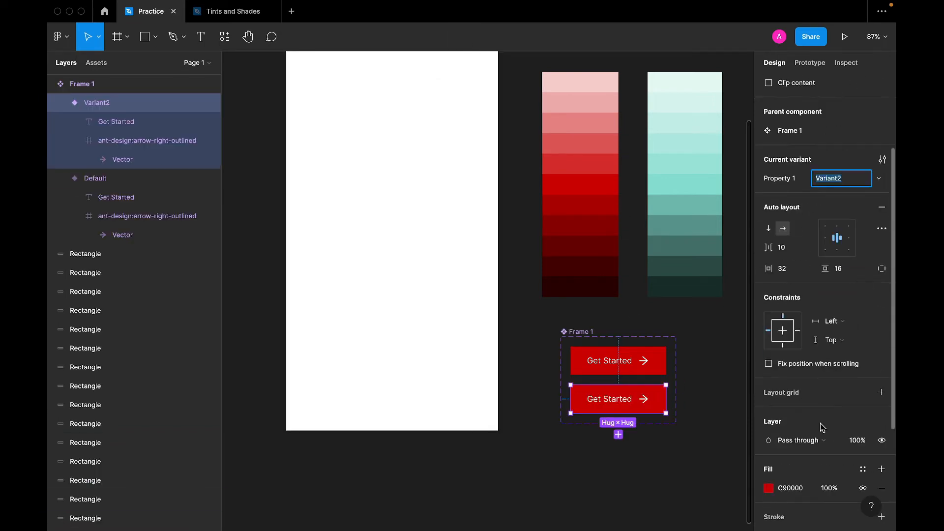
# Set Variant2 of the button component to the darker red 860000 with the eyedropper
pyautogui.scroll(-3)
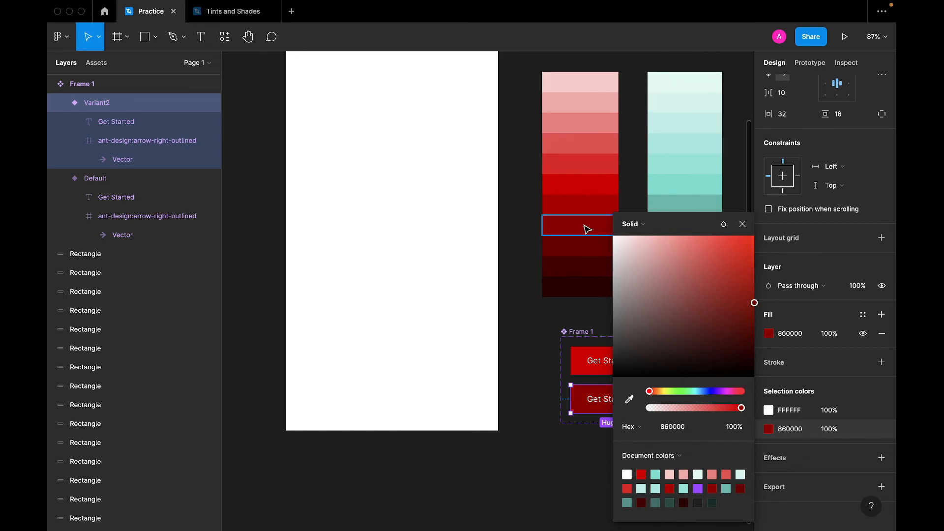
pyautogui.click(742, 224)
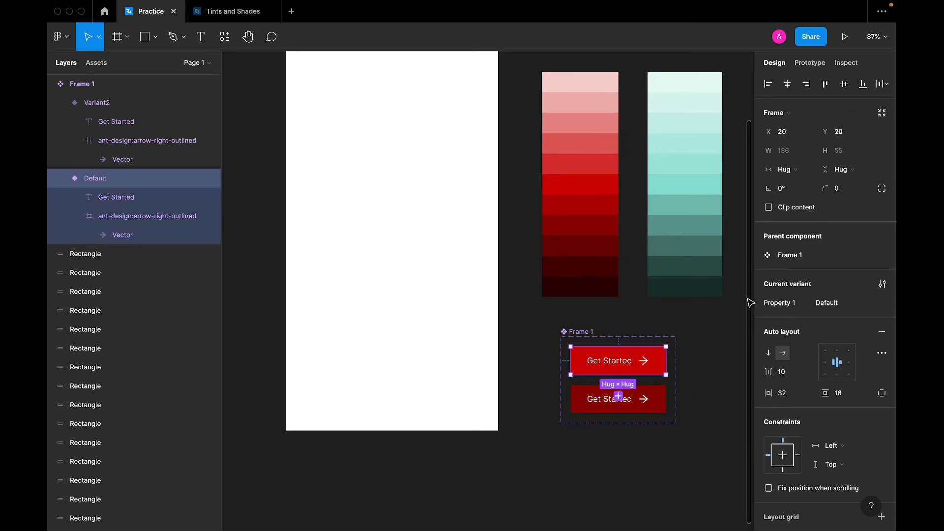
# Add a Prototype connection from Default to Variant2 triggered While hovering
pyautogui.click(809, 62)
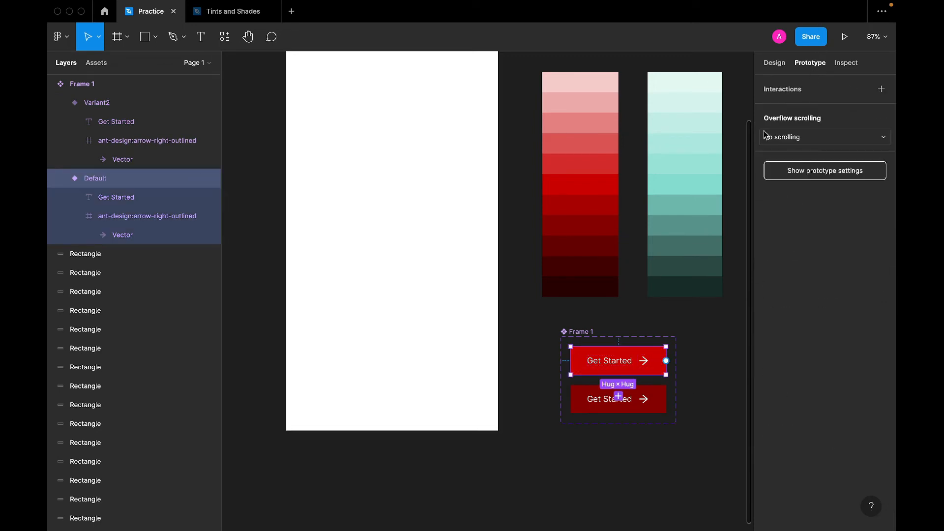
pyautogui.moveTo(665, 360); pyautogui.dragTo(670, 415)
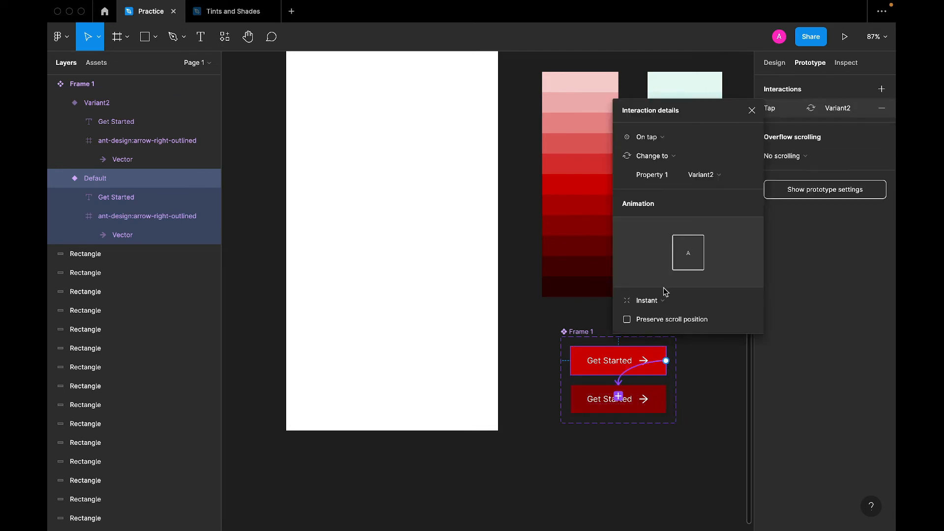
pyautogui.click(647, 137)
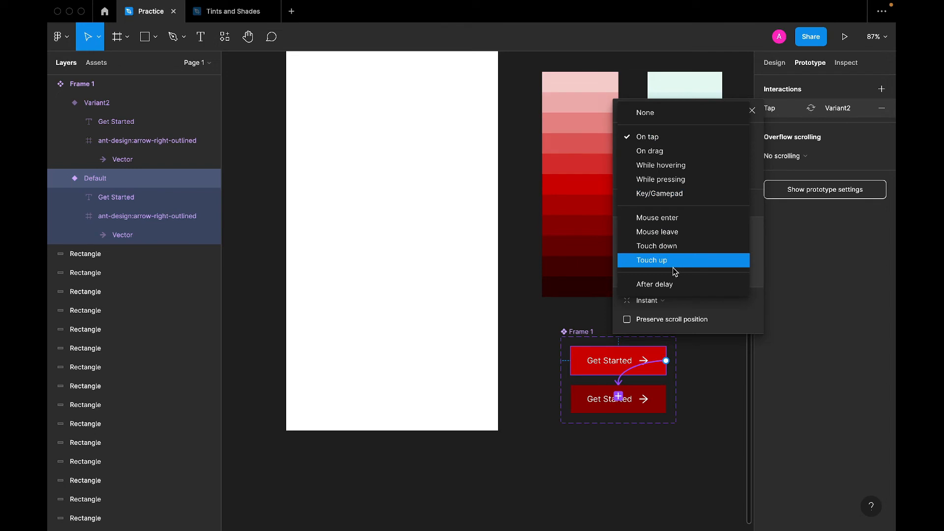
pyautogui.click(661, 165)
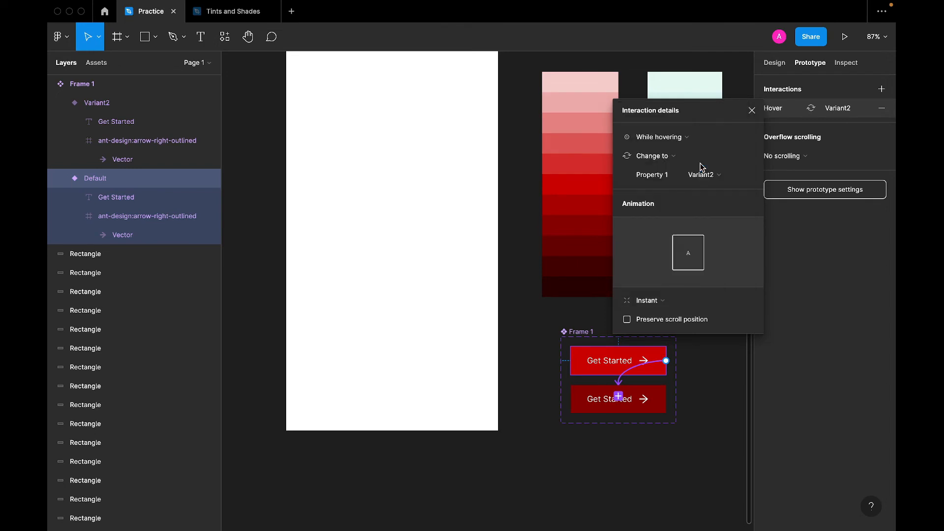
pyautogui.moveTo(713, 230)
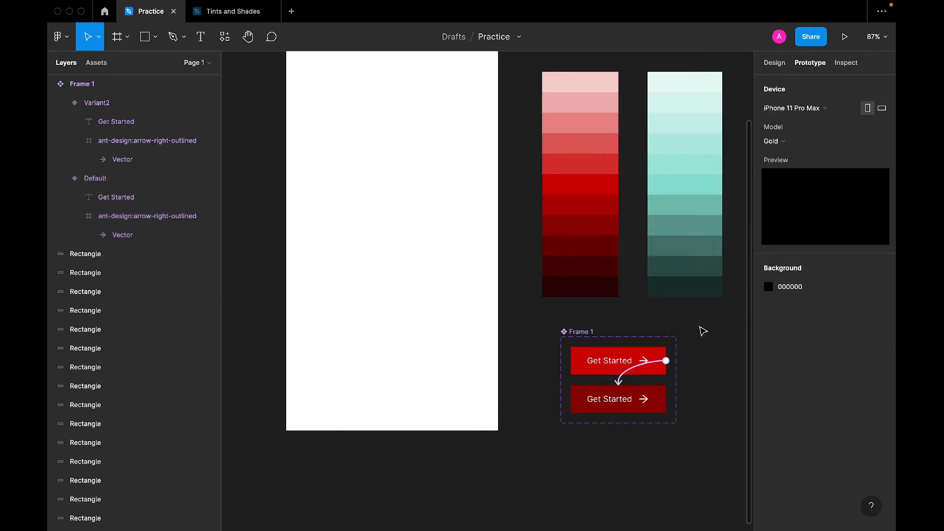
# Place the Get Started component from Assets into the iPhone frame and present the prototype
pyautogui.click(95, 62)
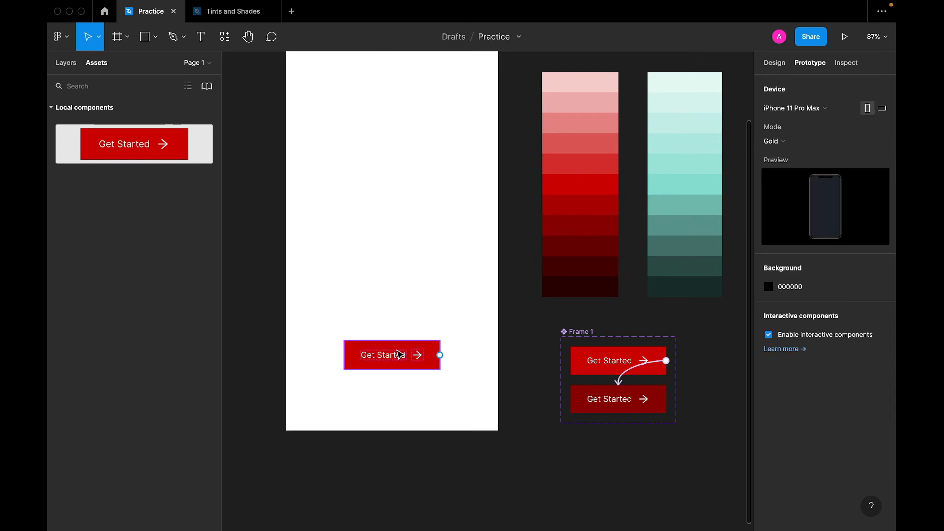
pyautogui.click(391, 355)
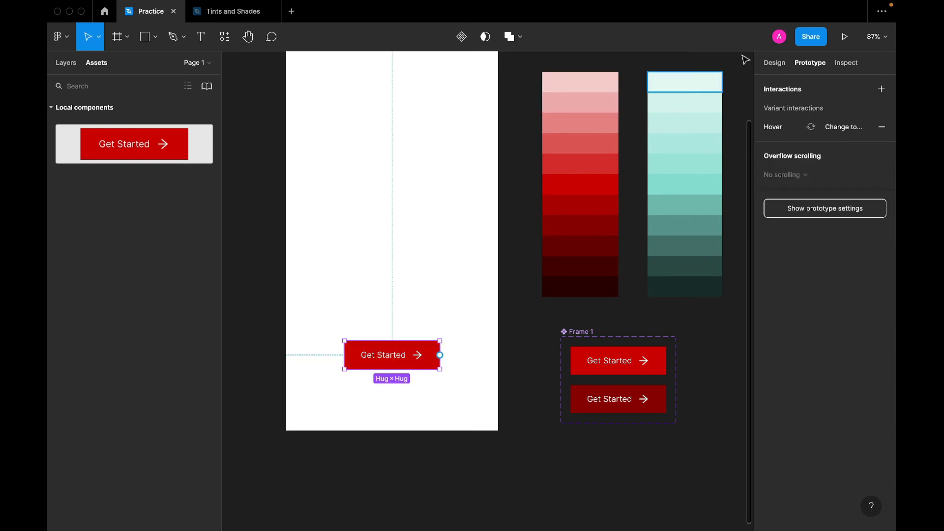
pyautogui.click(843, 36)
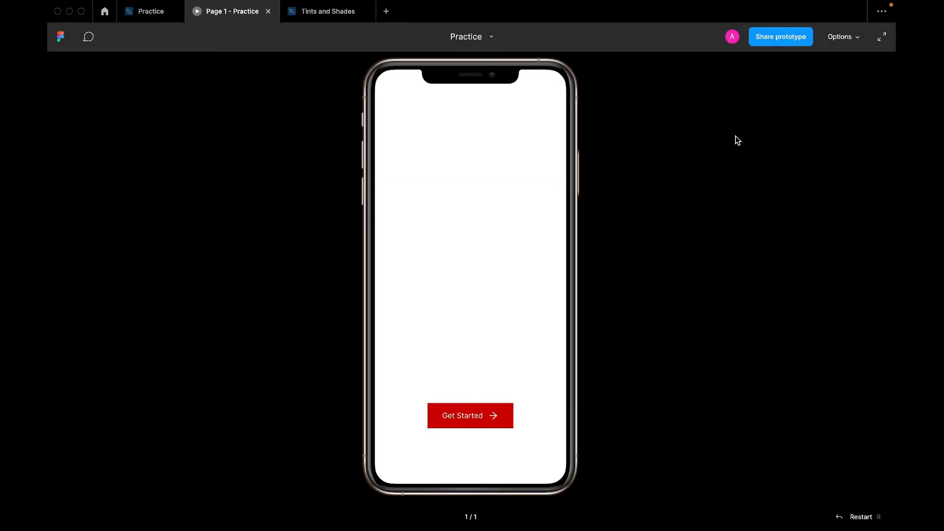
# Exit the phone prototype presentation and return to the Practice file editor tab
pyautogui.click(470, 415)
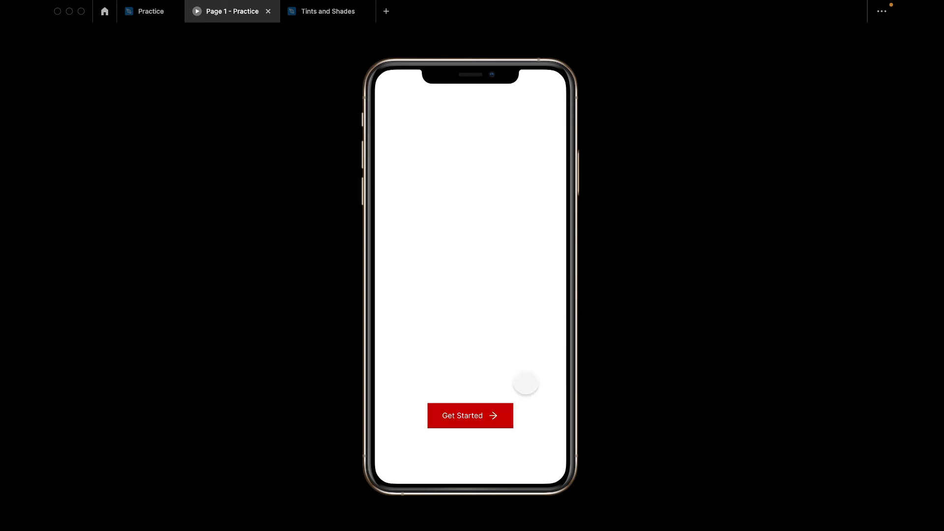
pyautogui.click(470, 415)
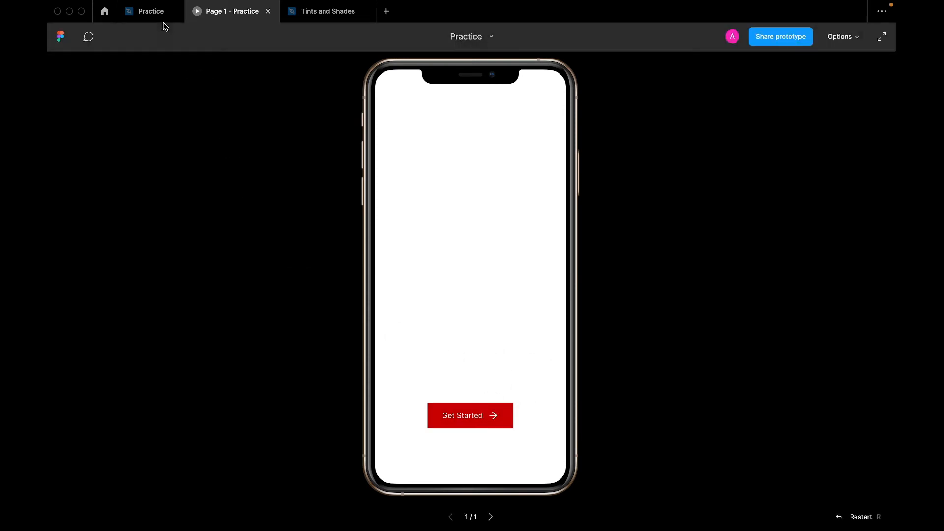
pyautogui.click(149, 11)
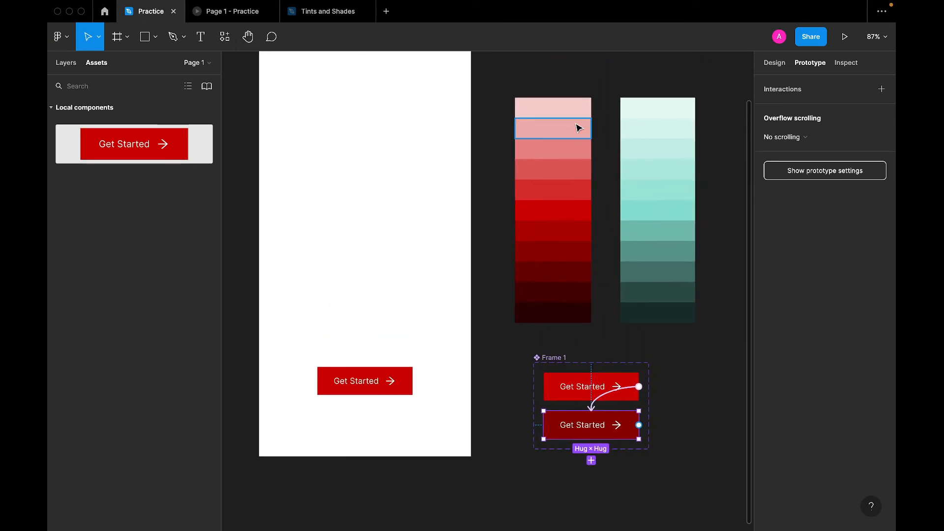
# Save the lightest red swatch as the Red/100 color style
pyautogui.click(774, 63)
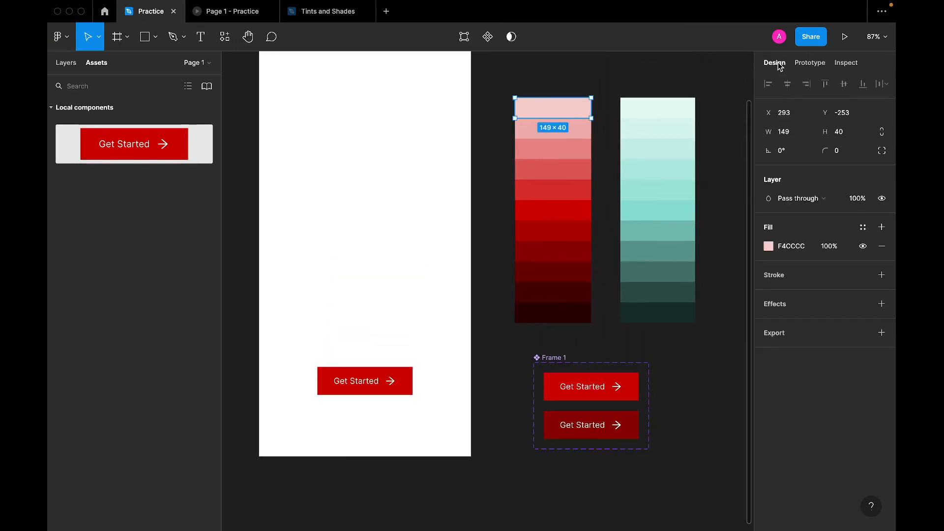
pyautogui.click(862, 228)
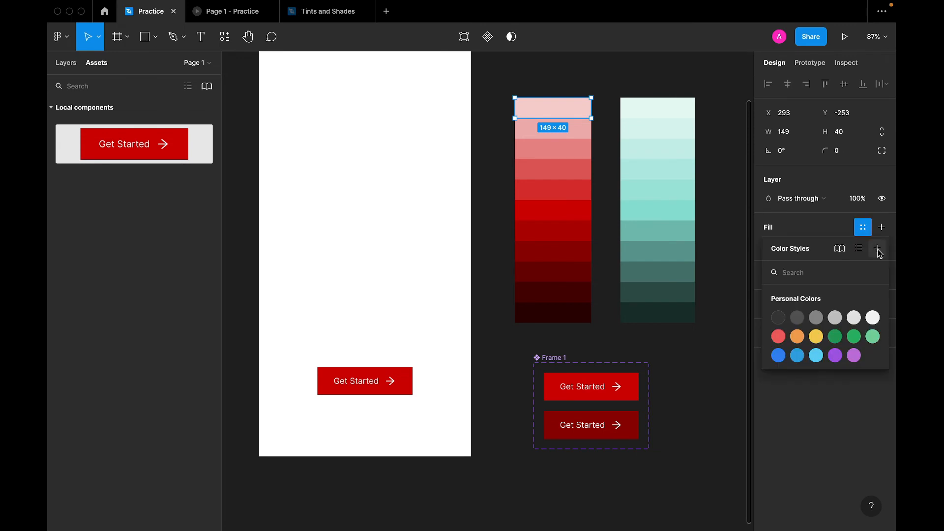
pyautogui.click(878, 248)
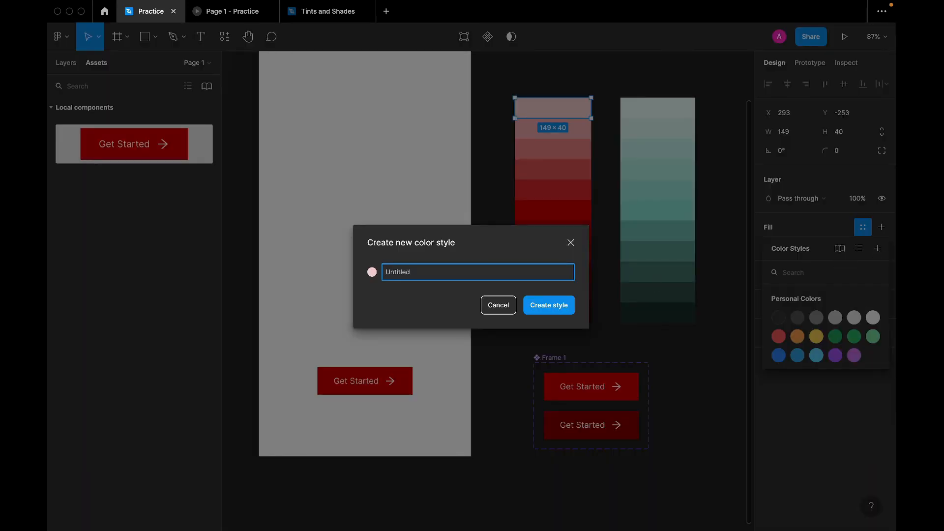
pyautogui.write('red/')
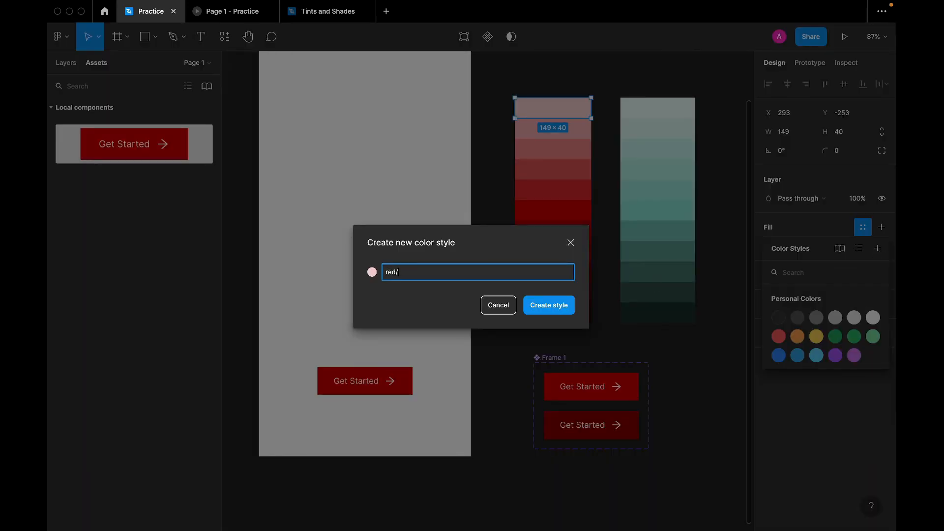
pyautogui.click(547, 304)
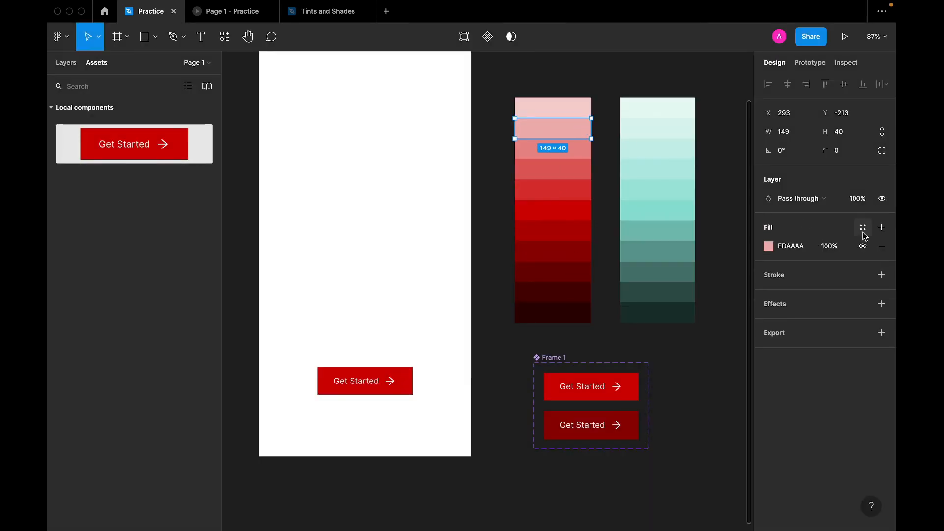
# Save the next red swatches as color styles in the Red group, ending with Red/200
pyautogui.click(862, 227)
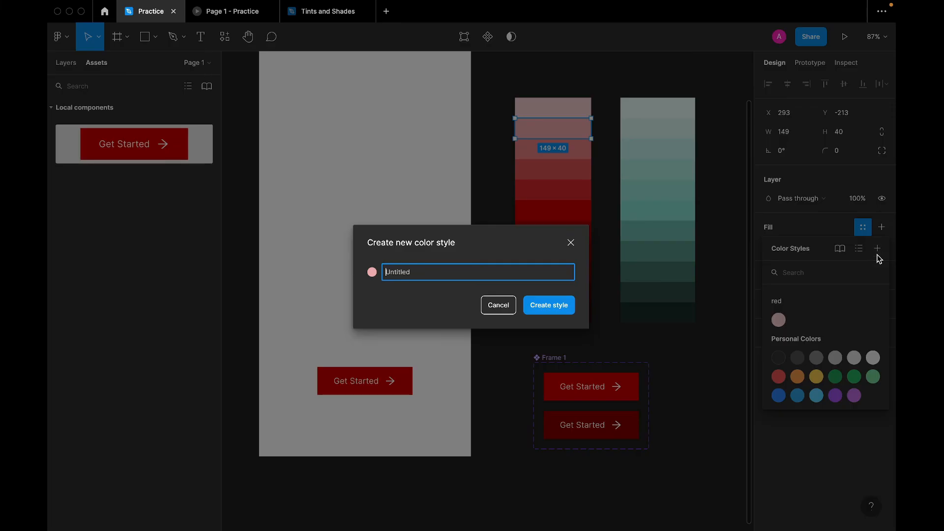
pyautogui.write('Red/')
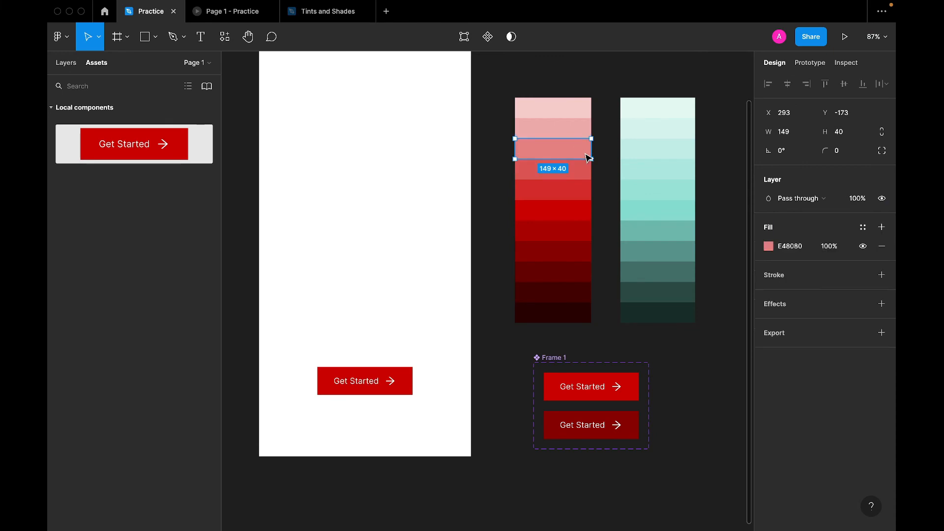
pyautogui.click(862, 227)
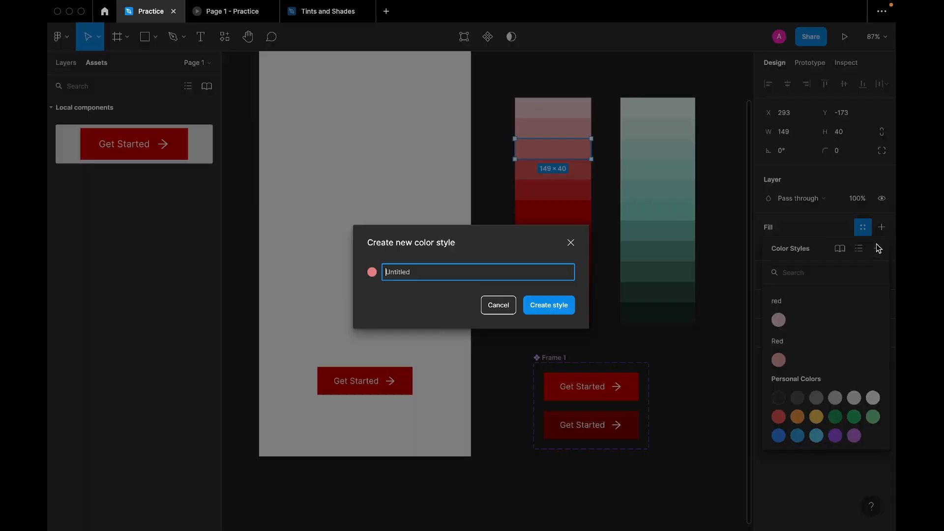
pyautogui.write('Red/200')
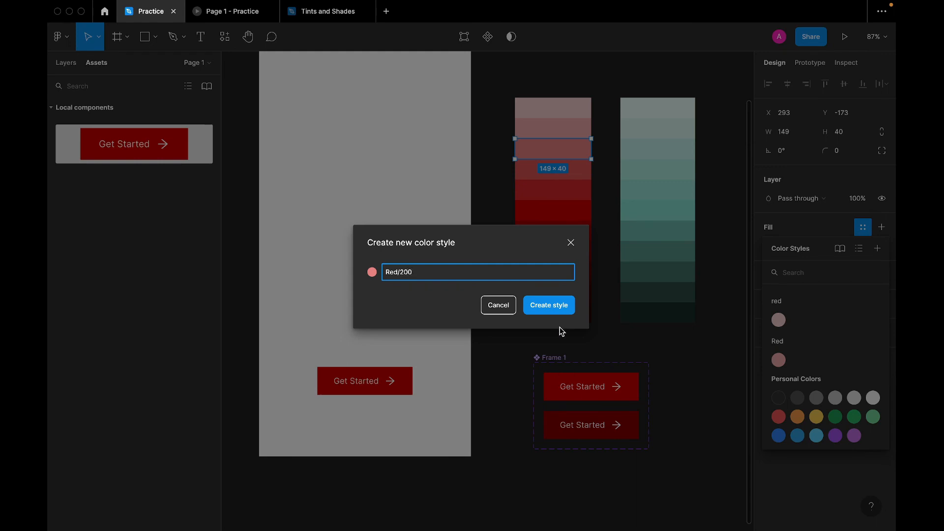
pyautogui.click(547, 305)
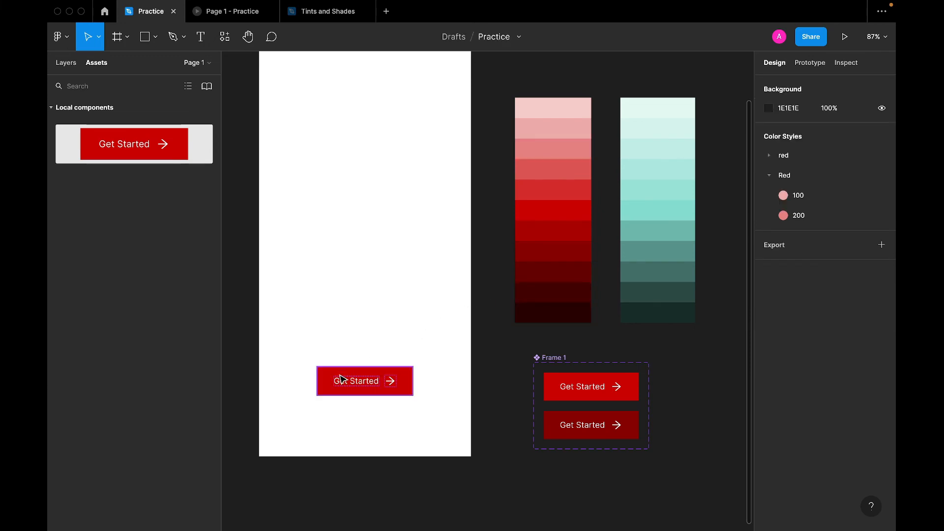
# Save the strong red swatch as the Red/500 color style
pyautogui.click(553, 210)
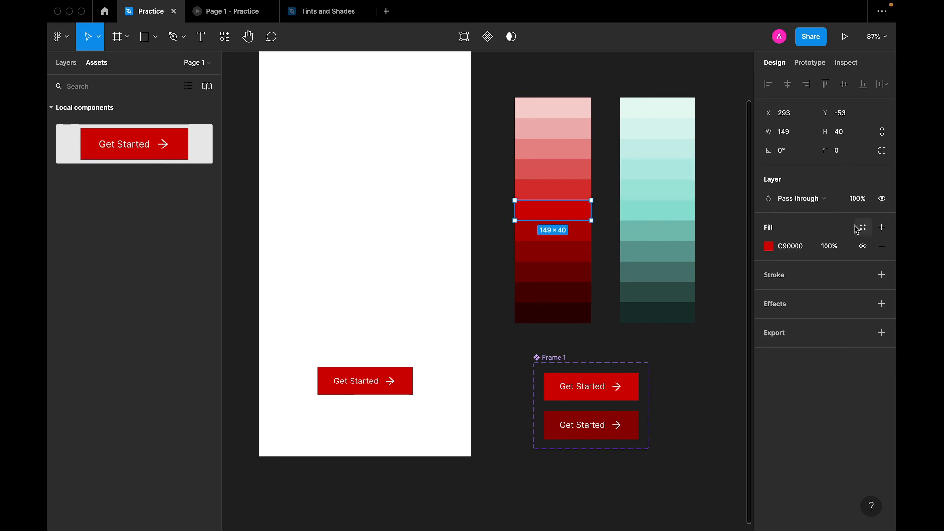
pyautogui.click(861, 227)
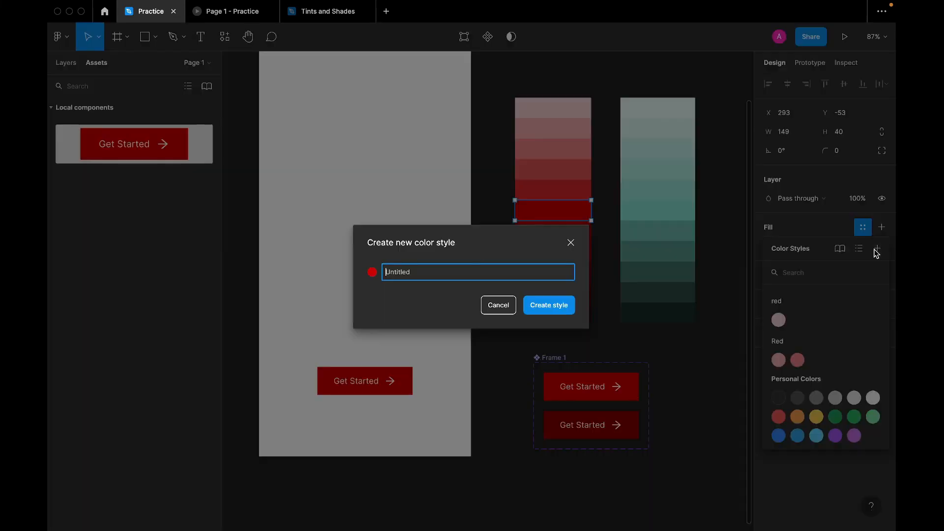
pyautogui.write('Red/500')
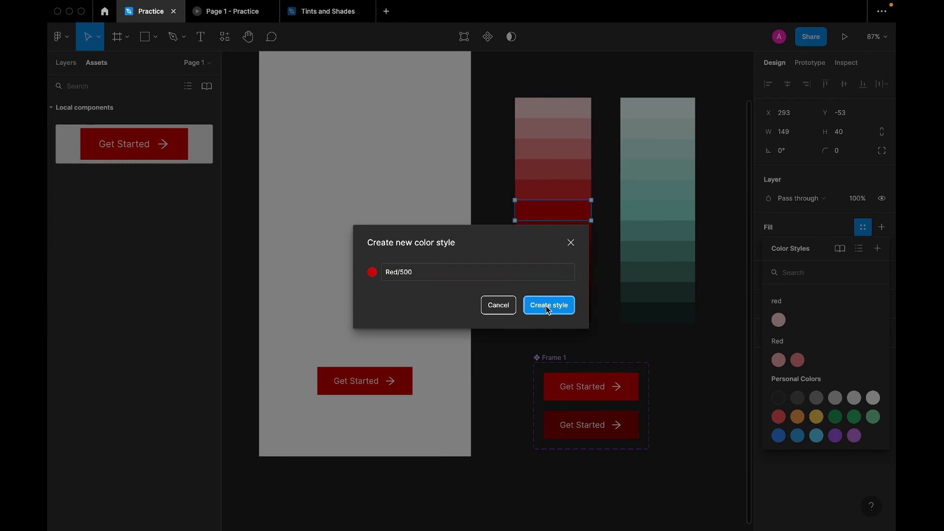
pyautogui.click(548, 304)
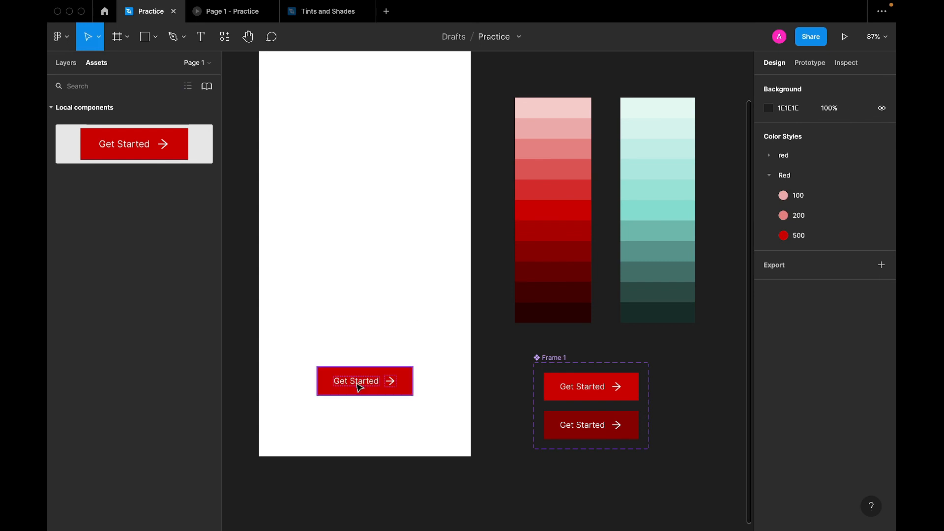
# Edit the Red/500 style from C90000 to the darker 800505, darkening its palette swatch
pyautogui.click(364, 380)
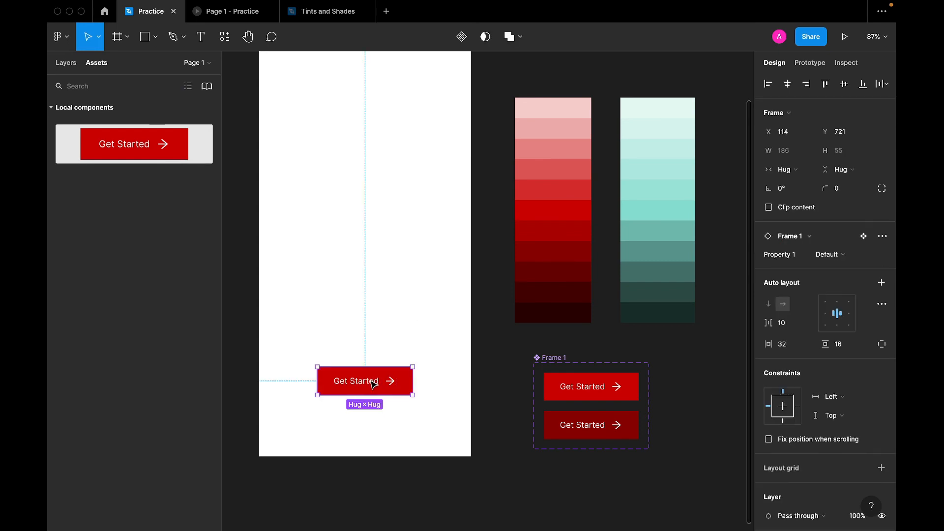
pyautogui.moveTo(489, 283)
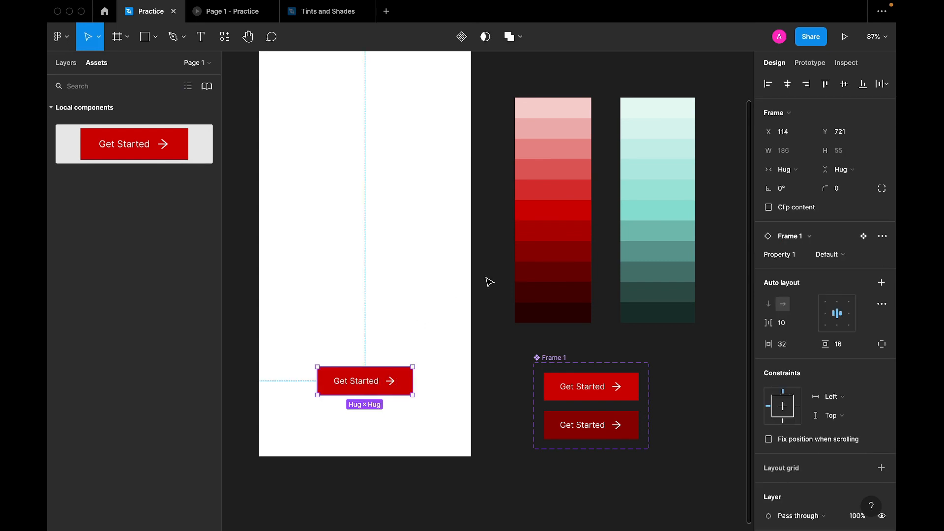
pyautogui.click(552, 210)
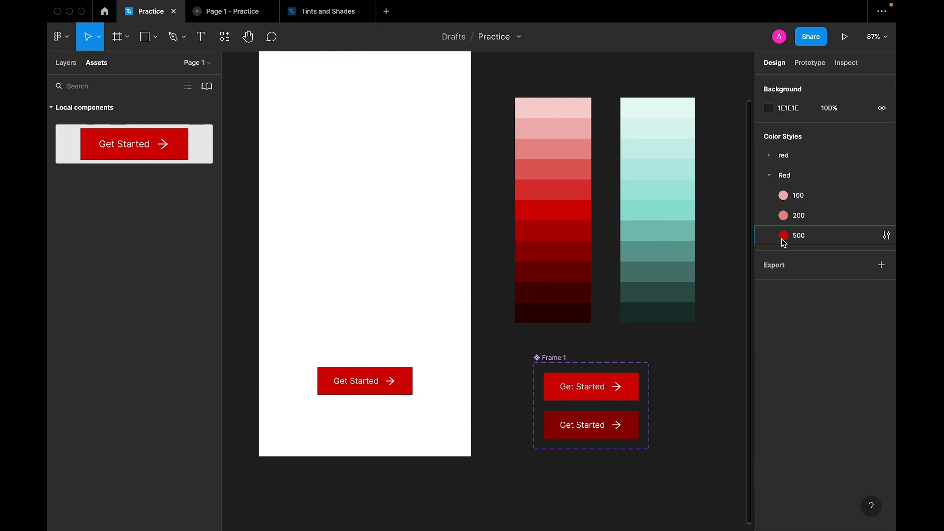
pyautogui.doubleClick(798, 235)
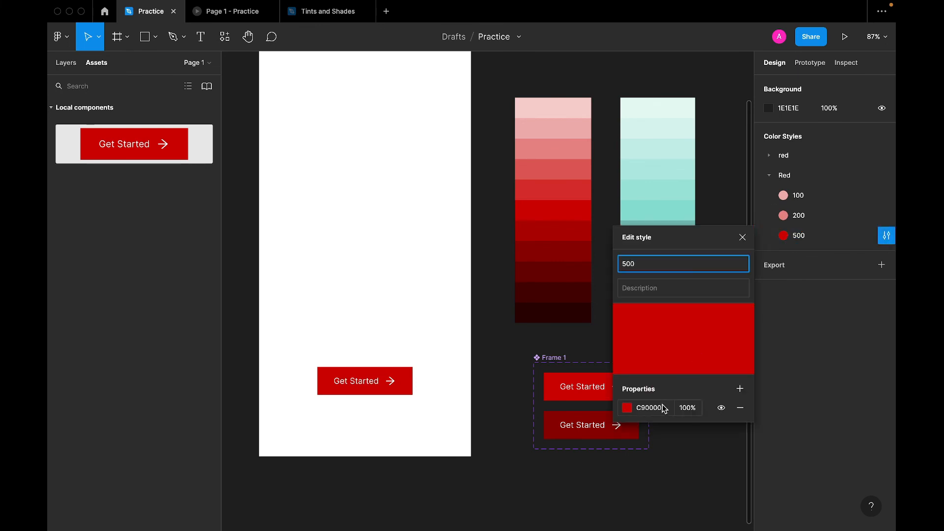
pyautogui.click(626, 407)
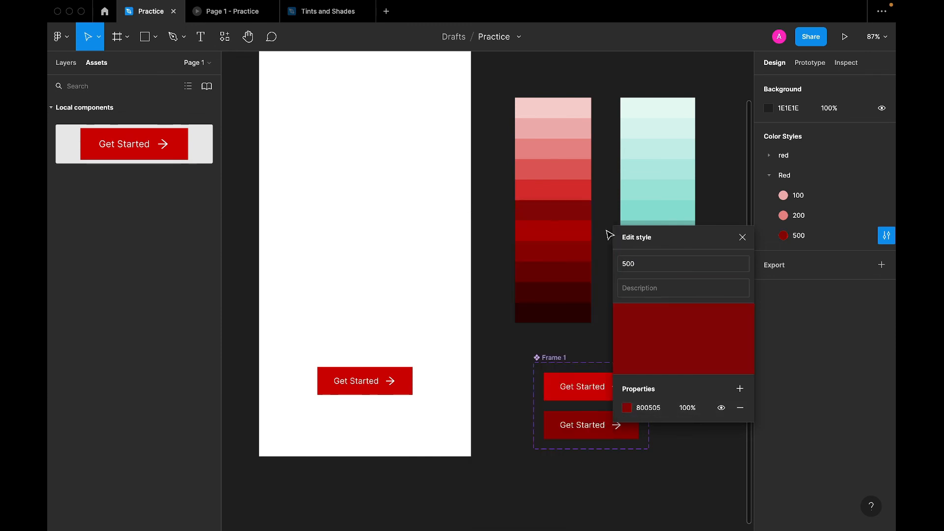
pyautogui.click(742, 237)
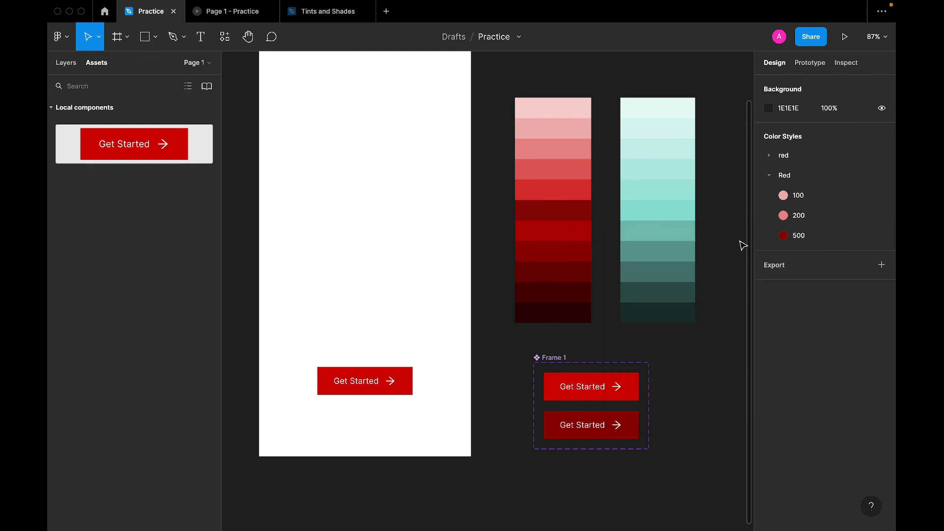
pyautogui.click(364, 381)
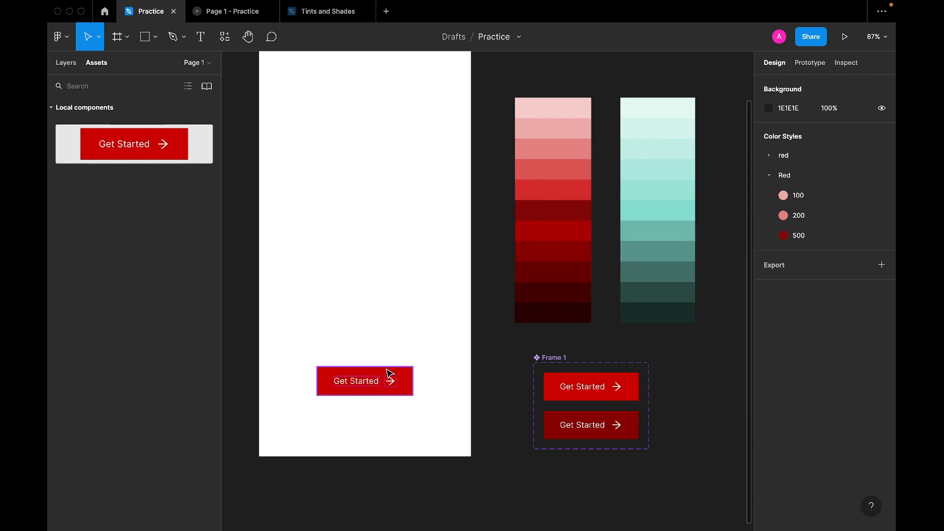
# Apply Red/500 to the Get Started button, then brighten Red/500 toward B50808 in the color picker
pyautogui.click(552, 209)
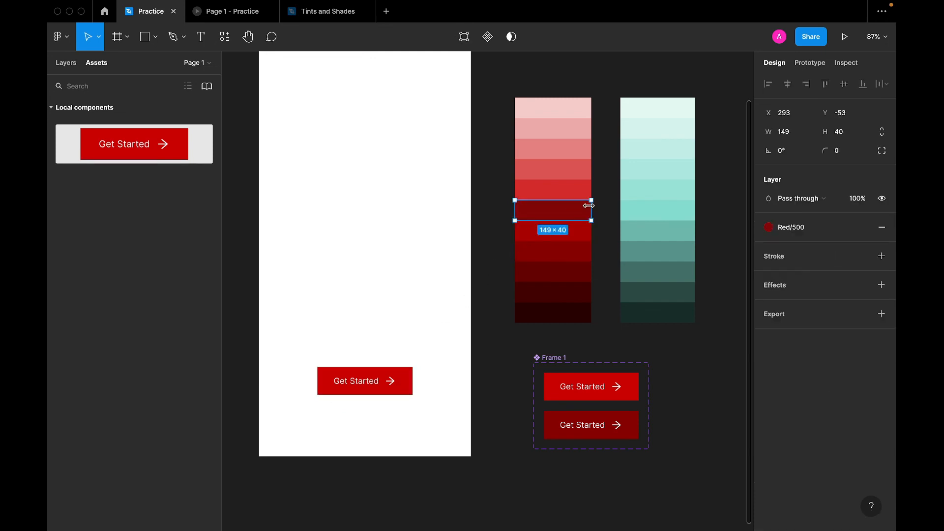
pyautogui.moveTo(402, 438)
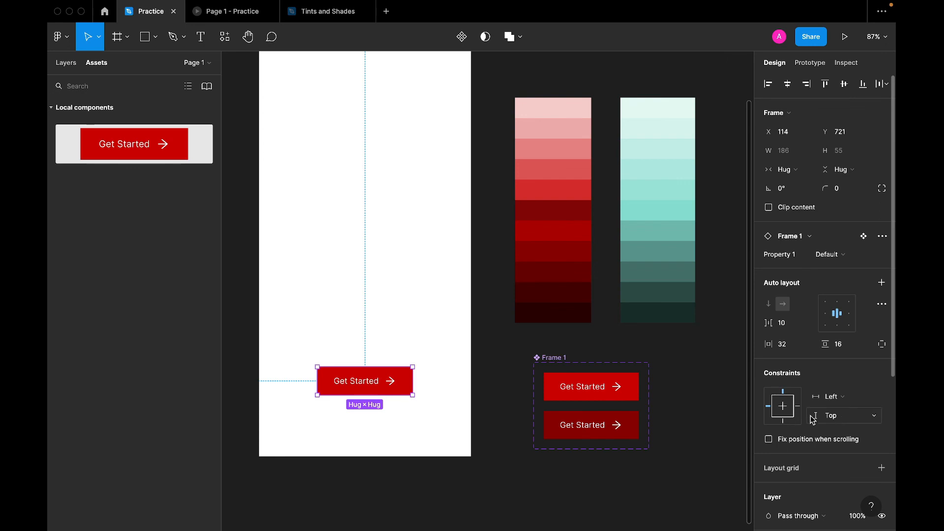
pyautogui.scroll(-3)
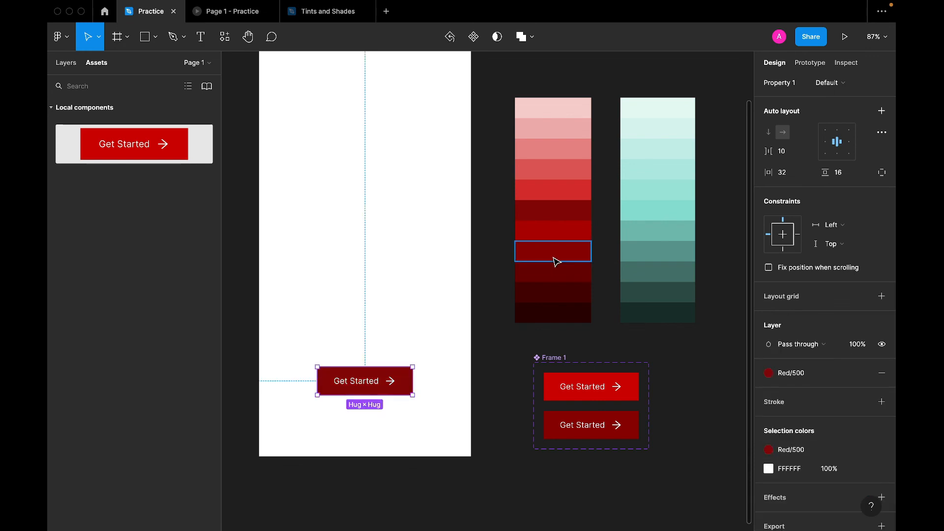
pyautogui.click(551, 251)
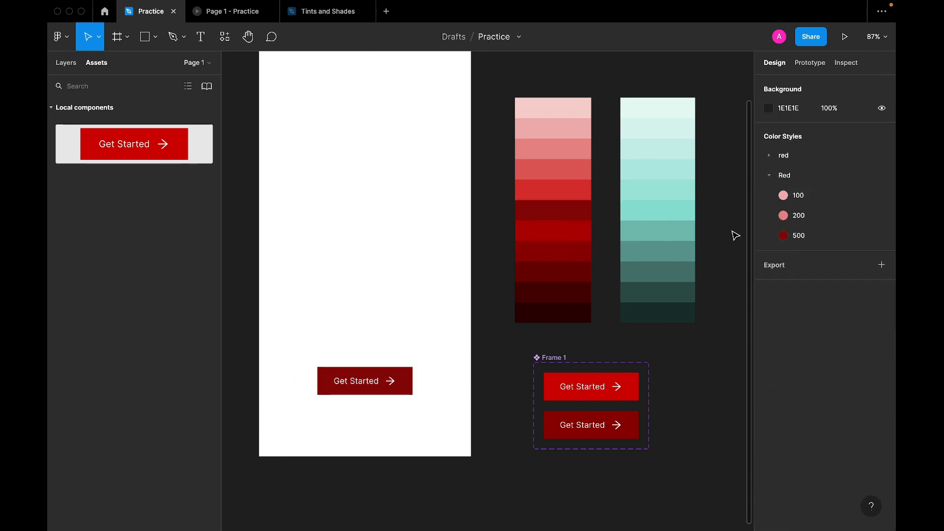
pyautogui.click(886, 235)
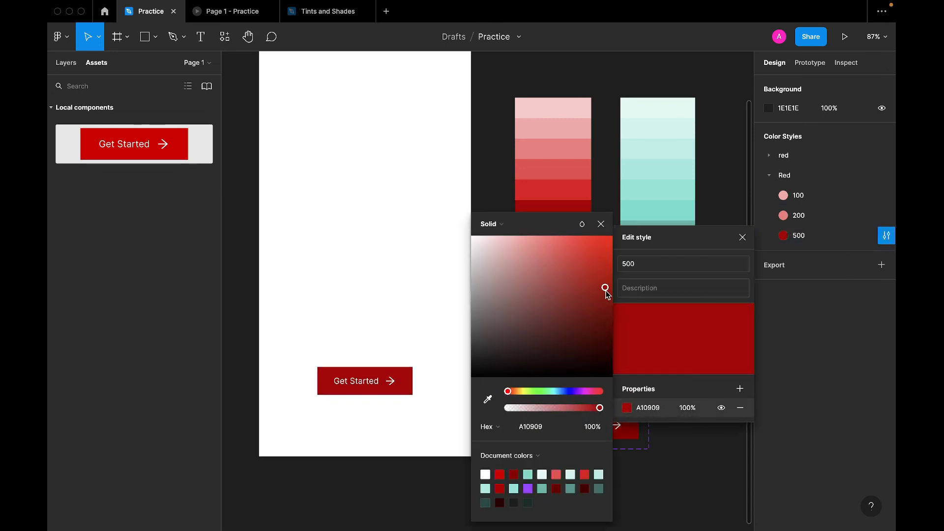
pyautogui.moveTo(605, 288); pyautogui.dragTo(606, 279)
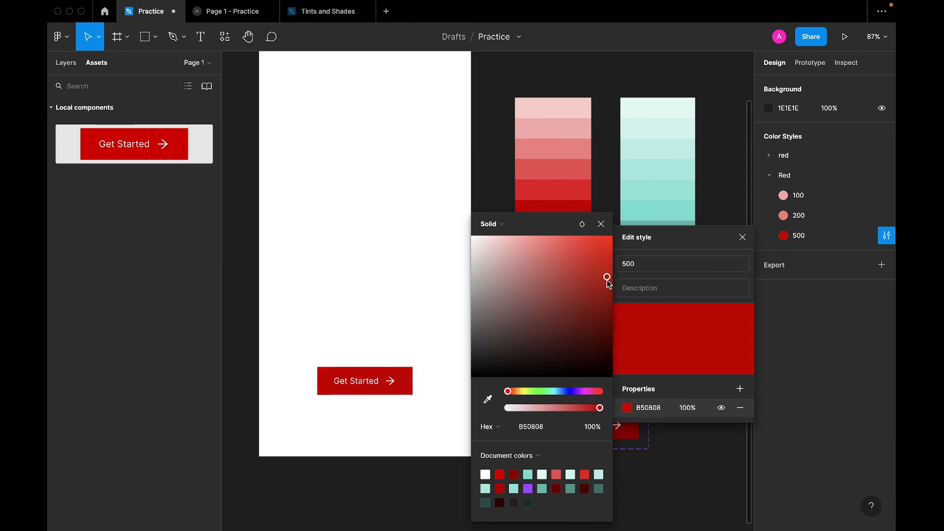